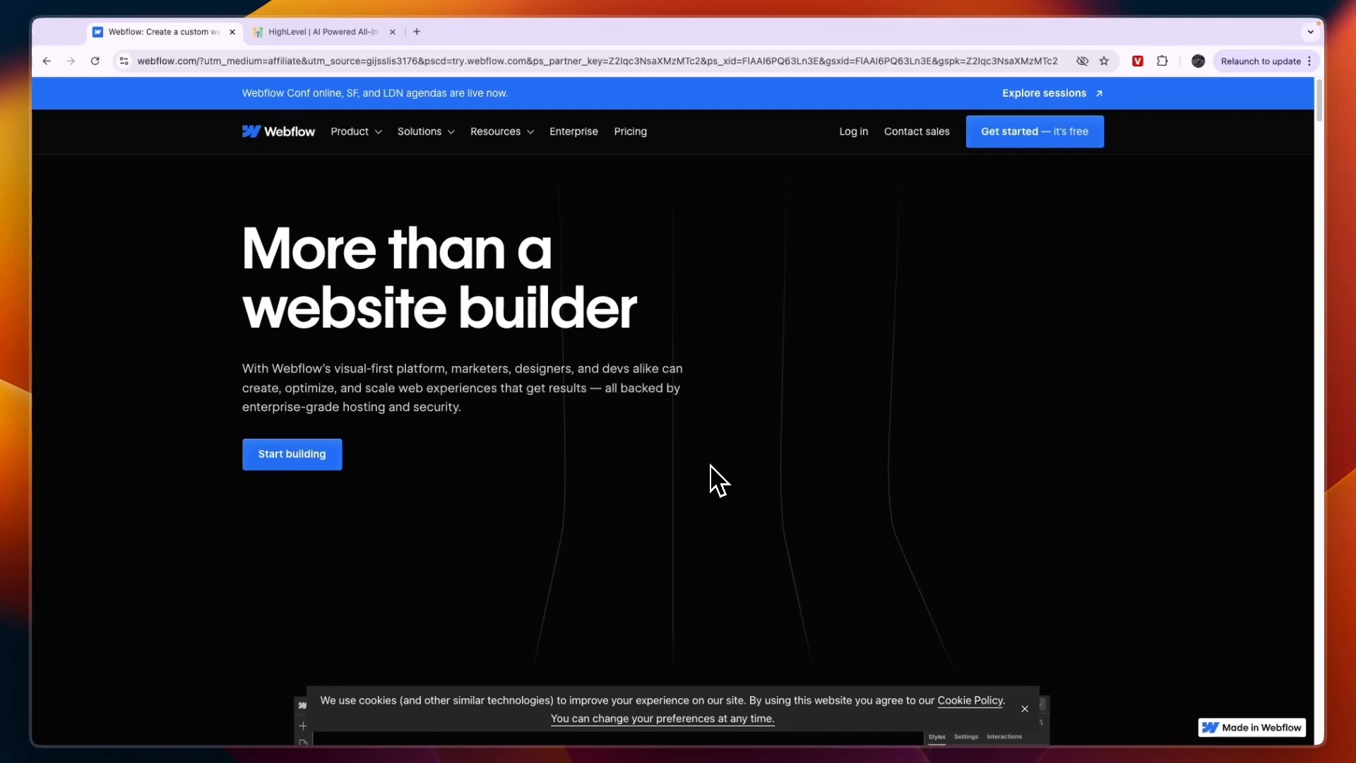
# - Browse Webflow's Product menu of building, scaling and connecting features, then return to HighLevel's top
pyautogui.click(320, 32)
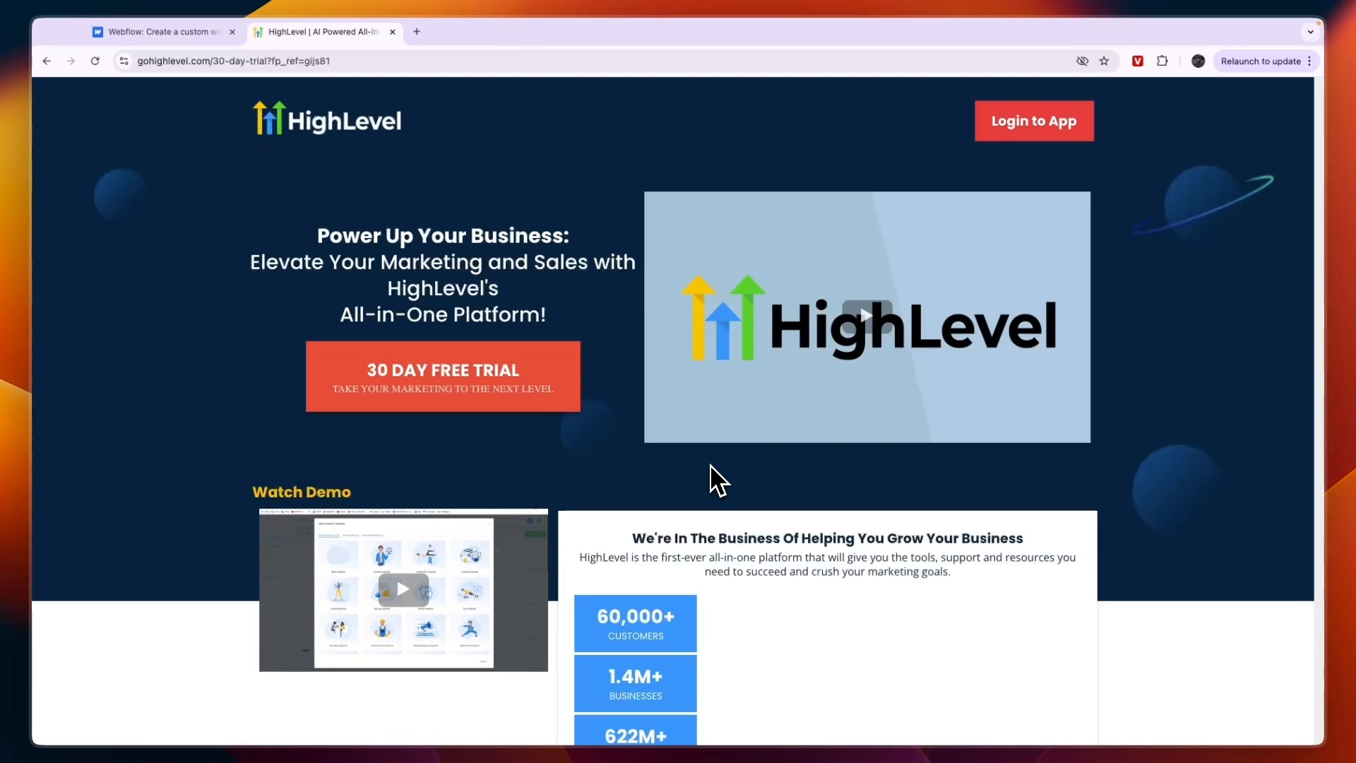
pyautogui.click(161, 32)
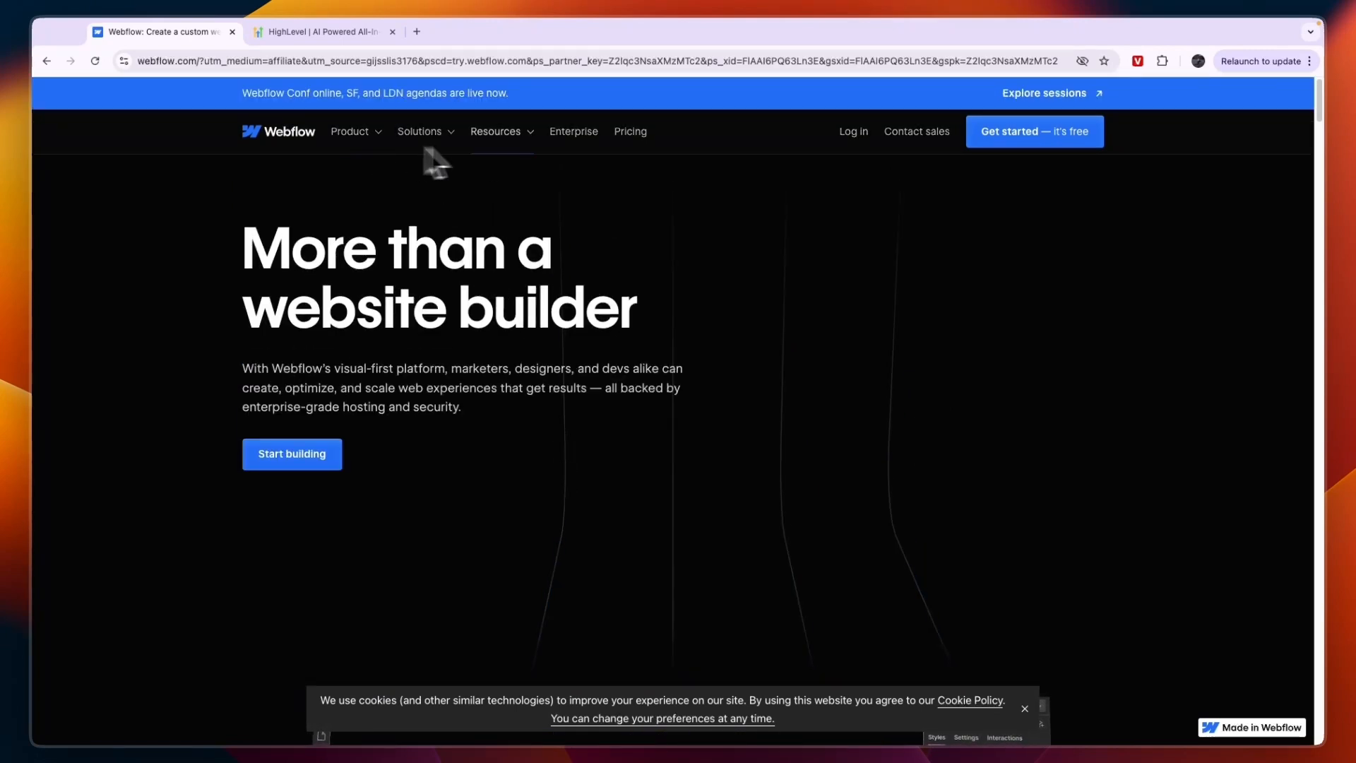
pyautogui.click(348, 131)
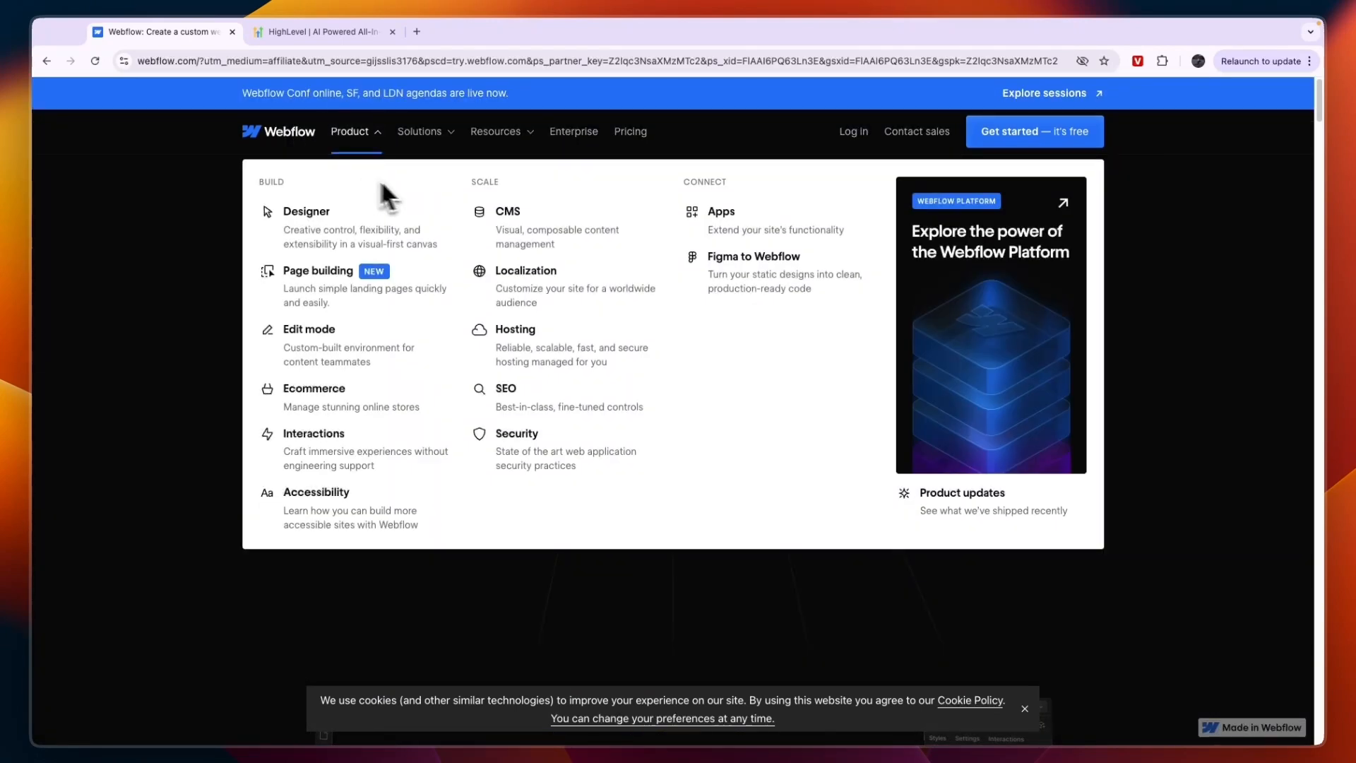
pyautogui.moveTo(305, 212)
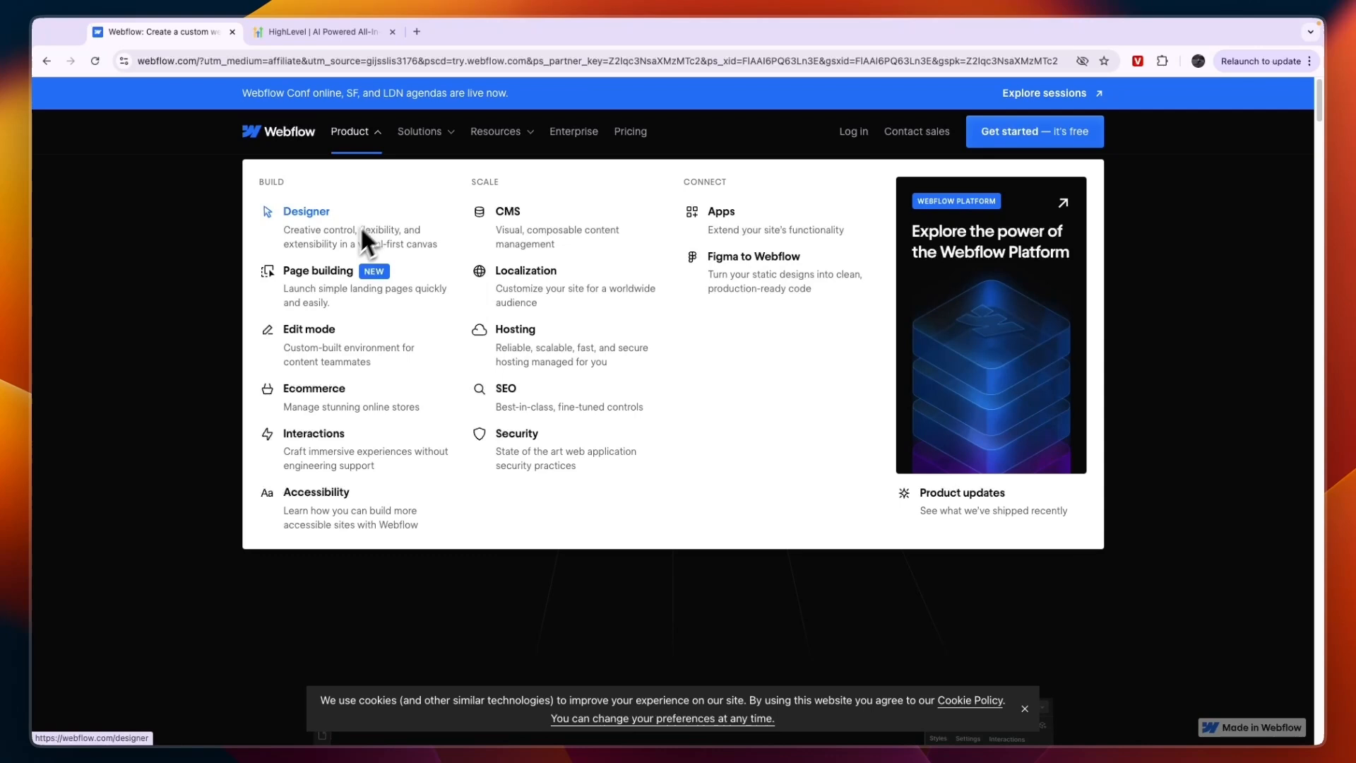
pyautogui.moveTo(363, 394)
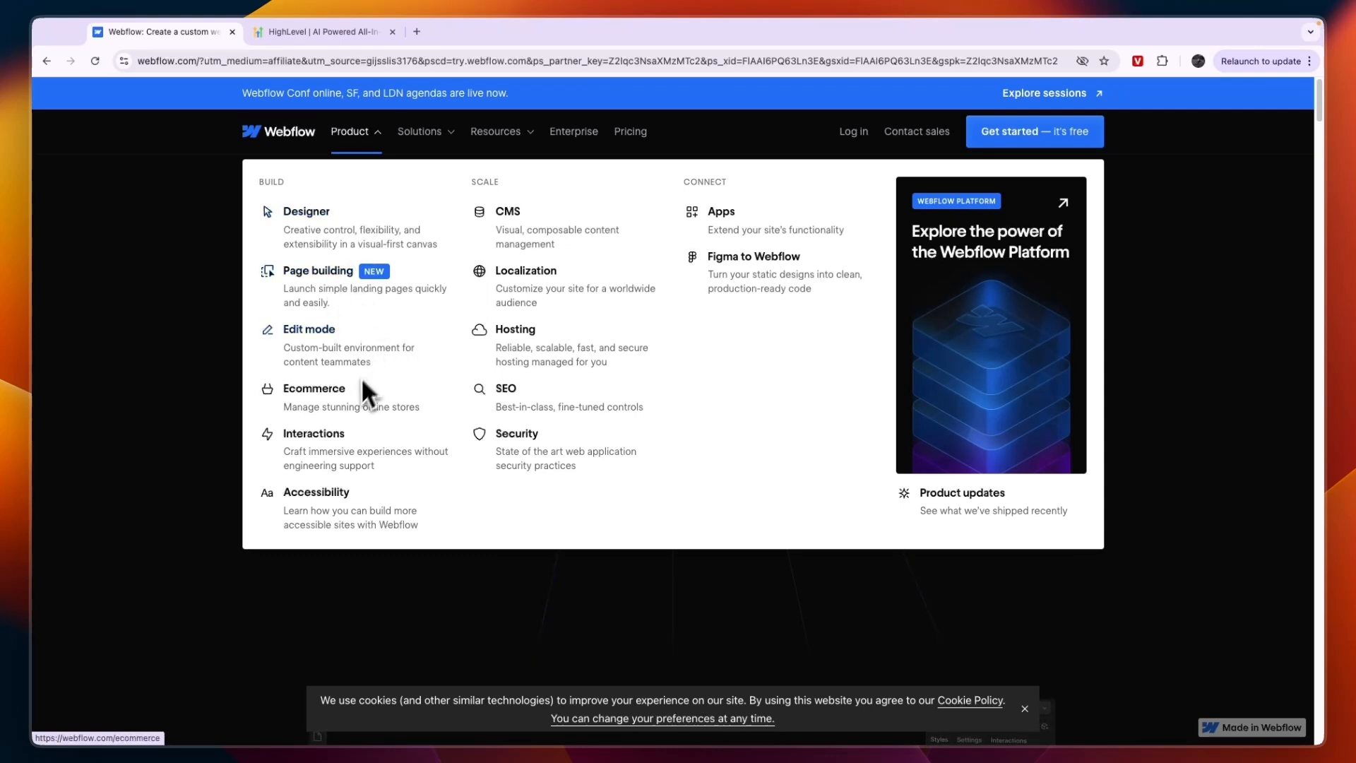
pyautogui.moveTo(350, 402)
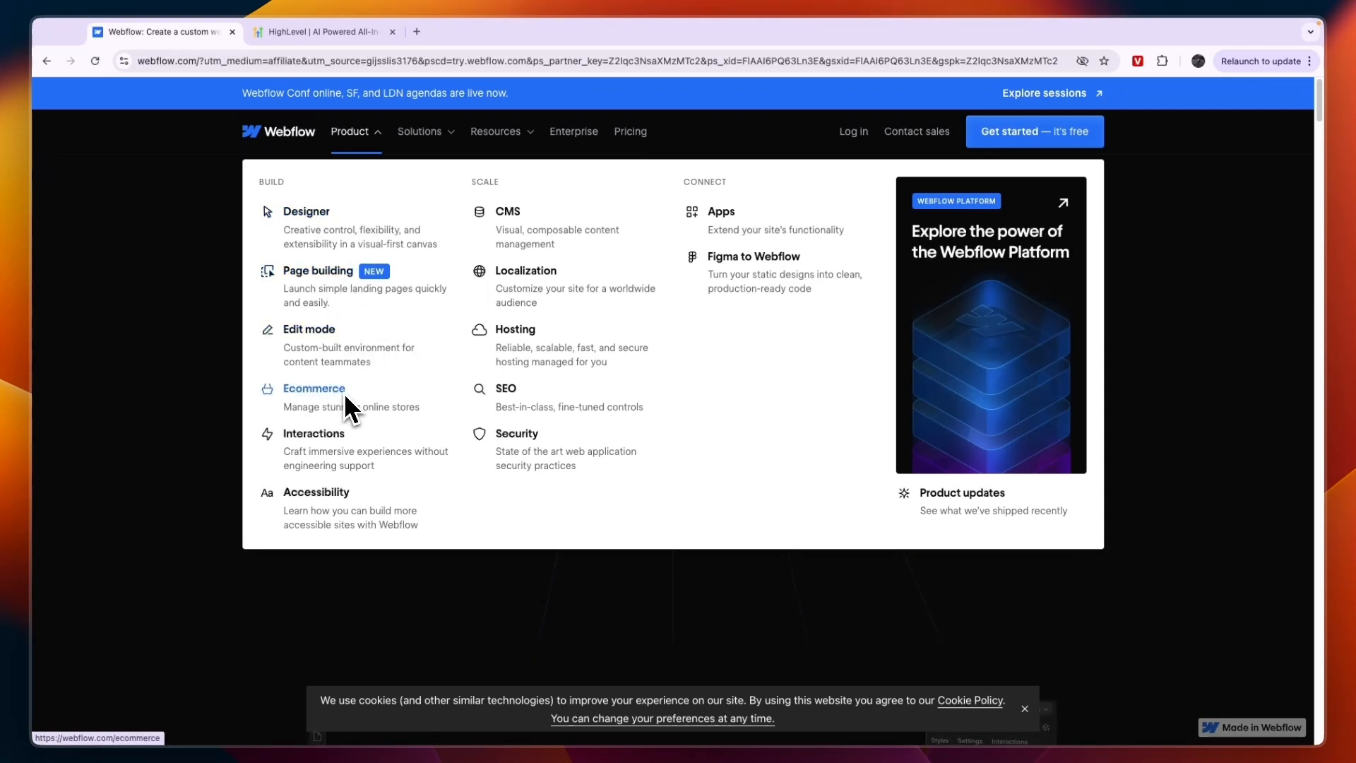
pyautogui.moveTo(354, 516)
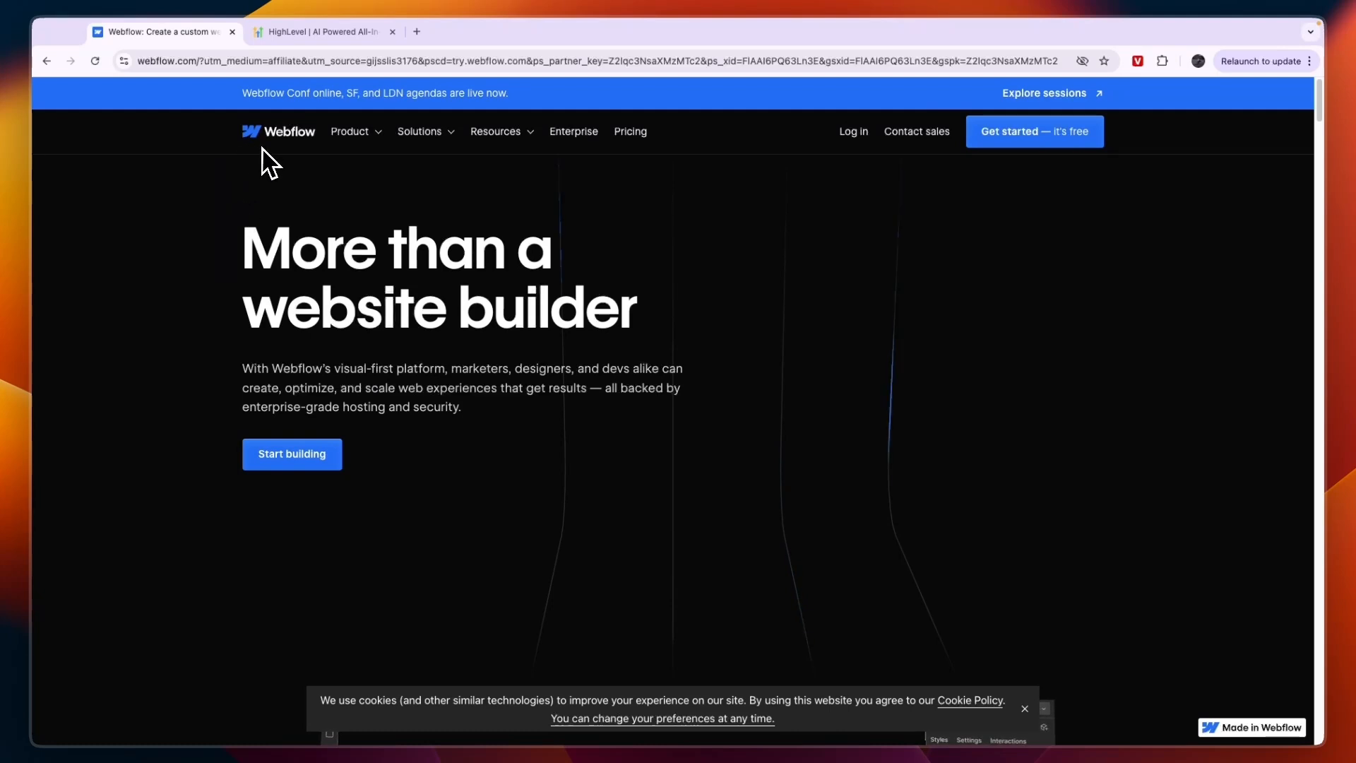
pyautogui.click(317, 31)
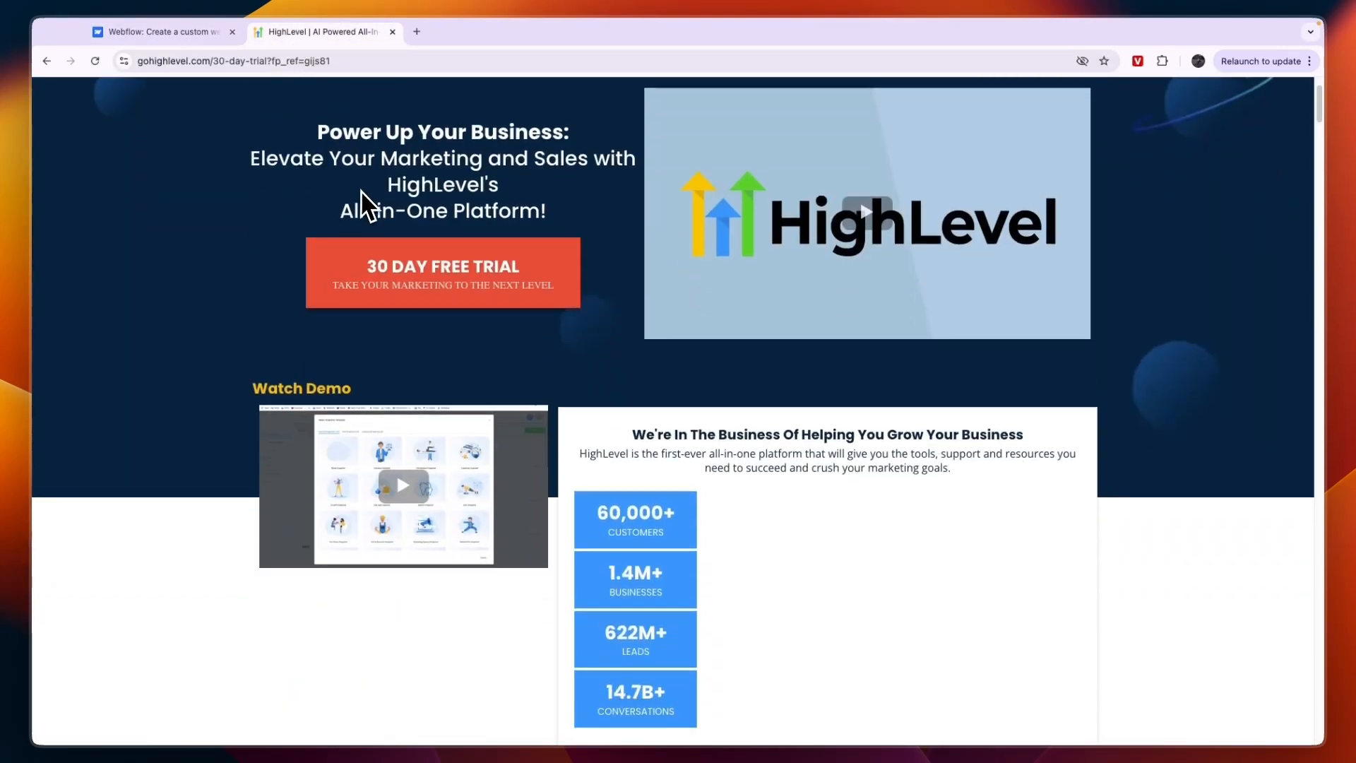
pyautogui.scroll(3)
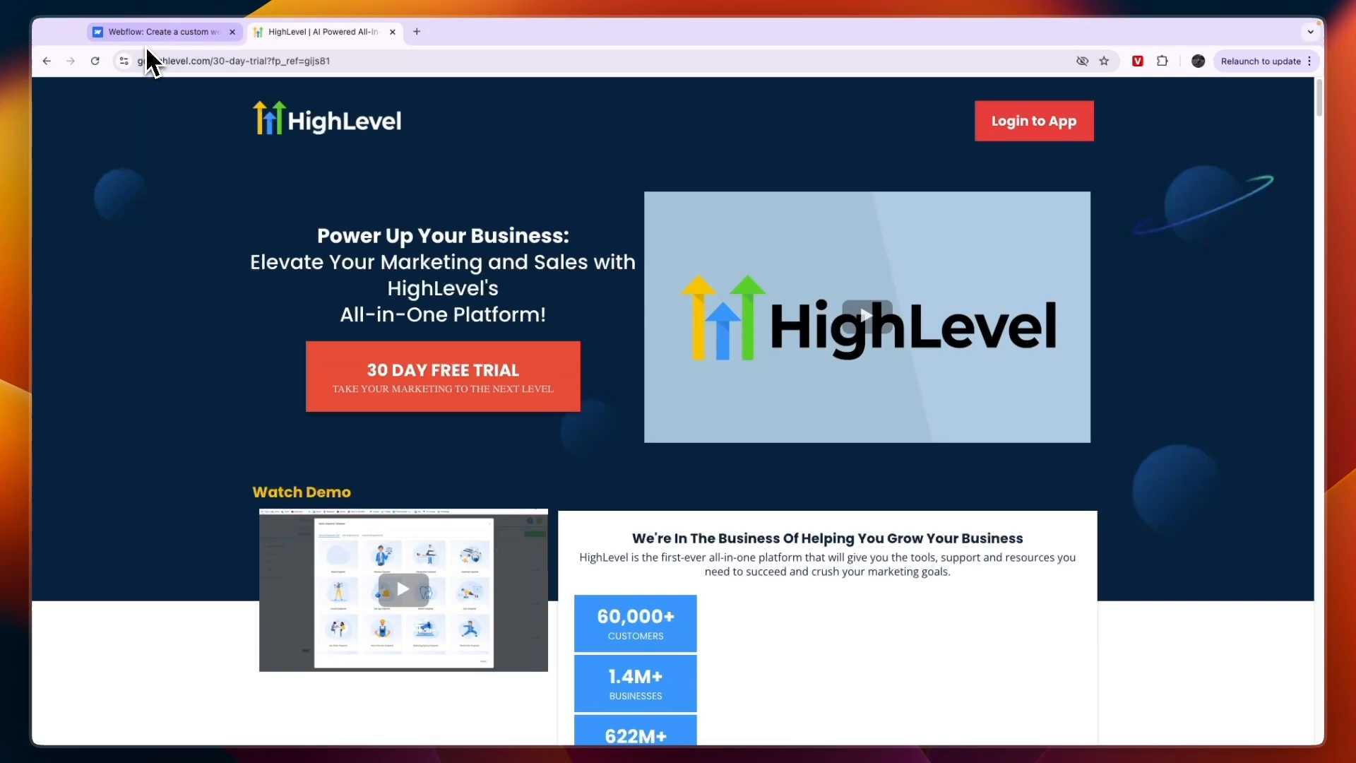
# - Compare Webflow's General and Ecommerce site plans with monthly prices, then go back to HighLevel
pyautogui.click(162, 31)
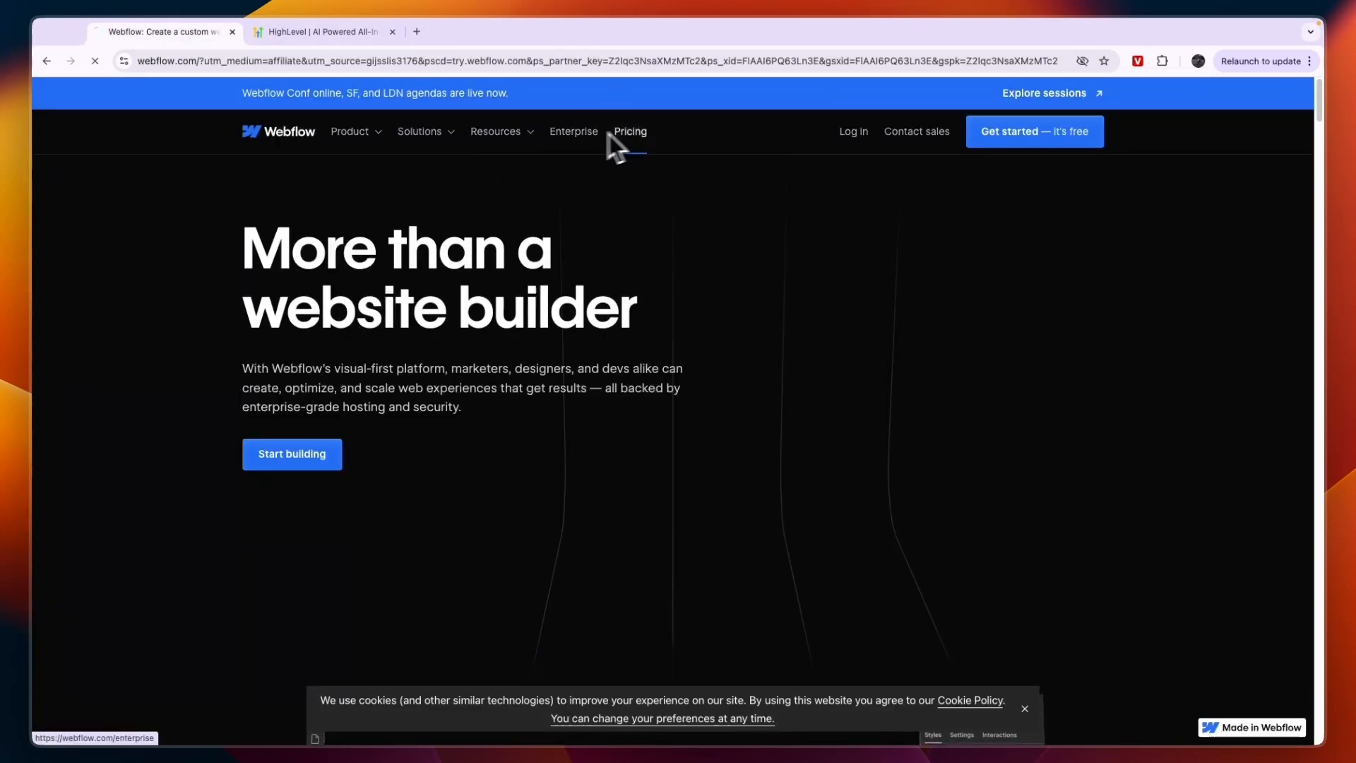
pyautogui.click(629, 131)
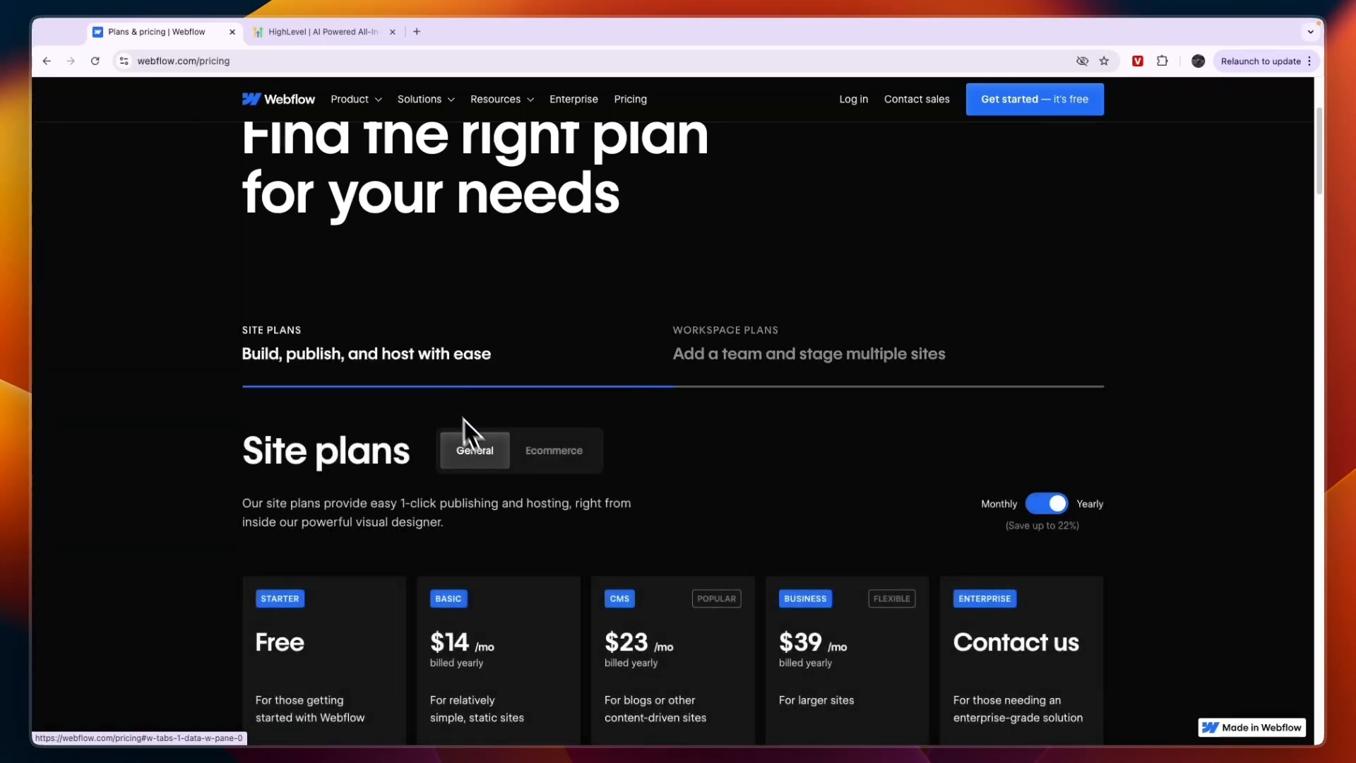
pyautogui.scroll(-3)
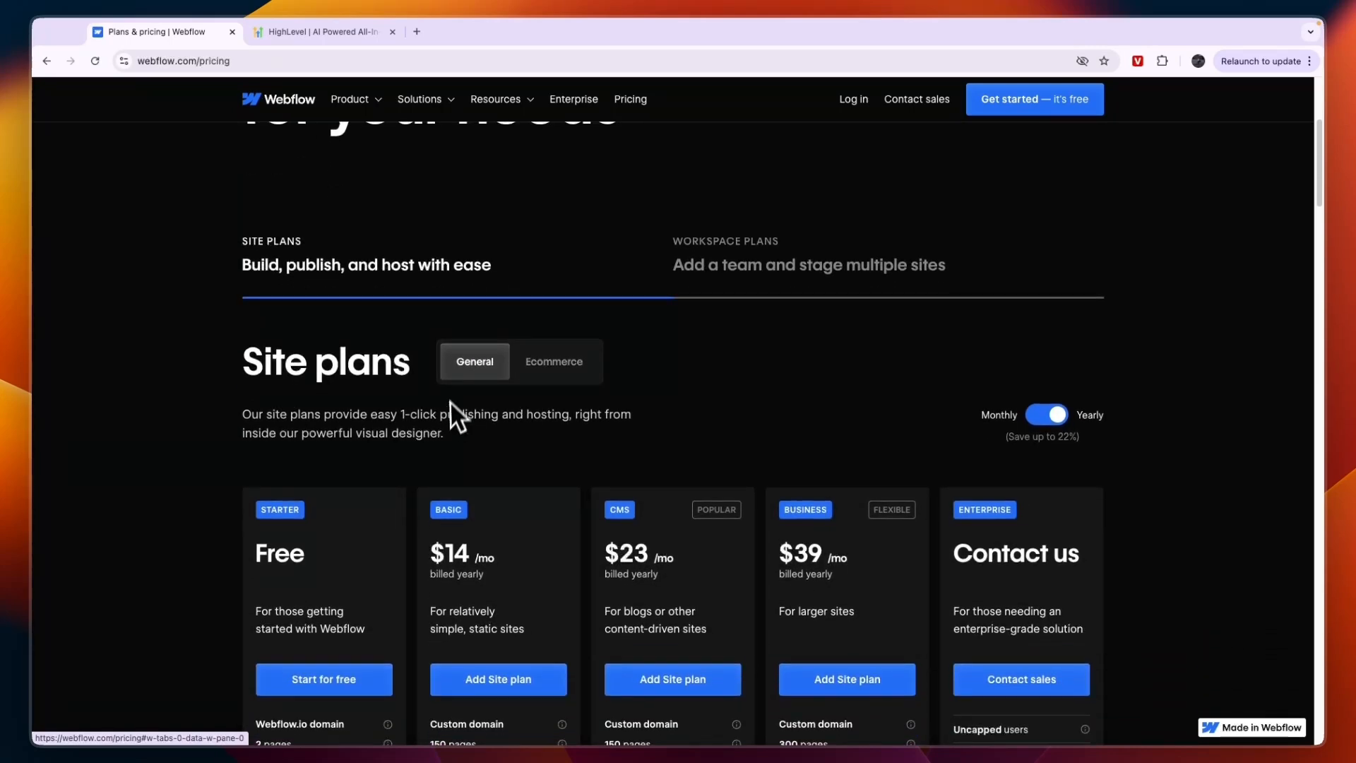
pyautogui.click(552, 361)
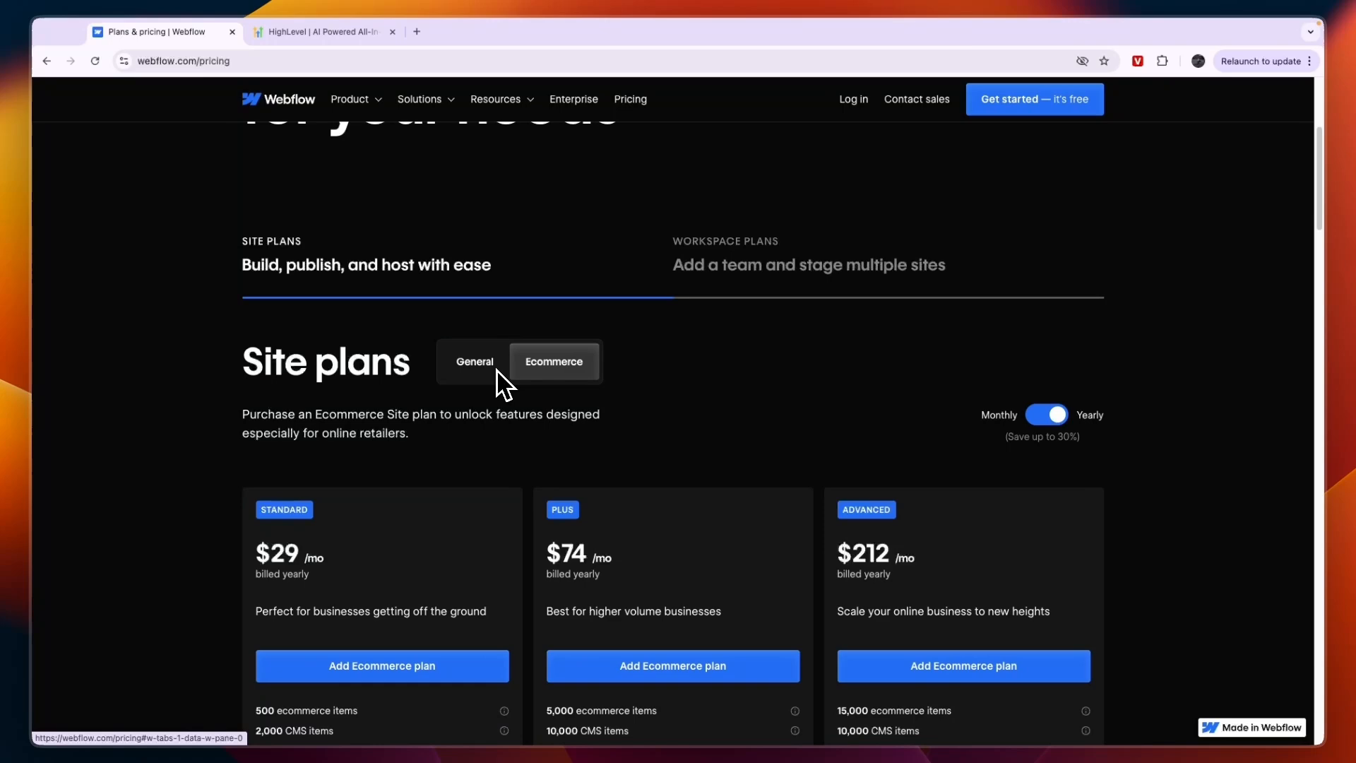
pyautogui.click(474, 361)
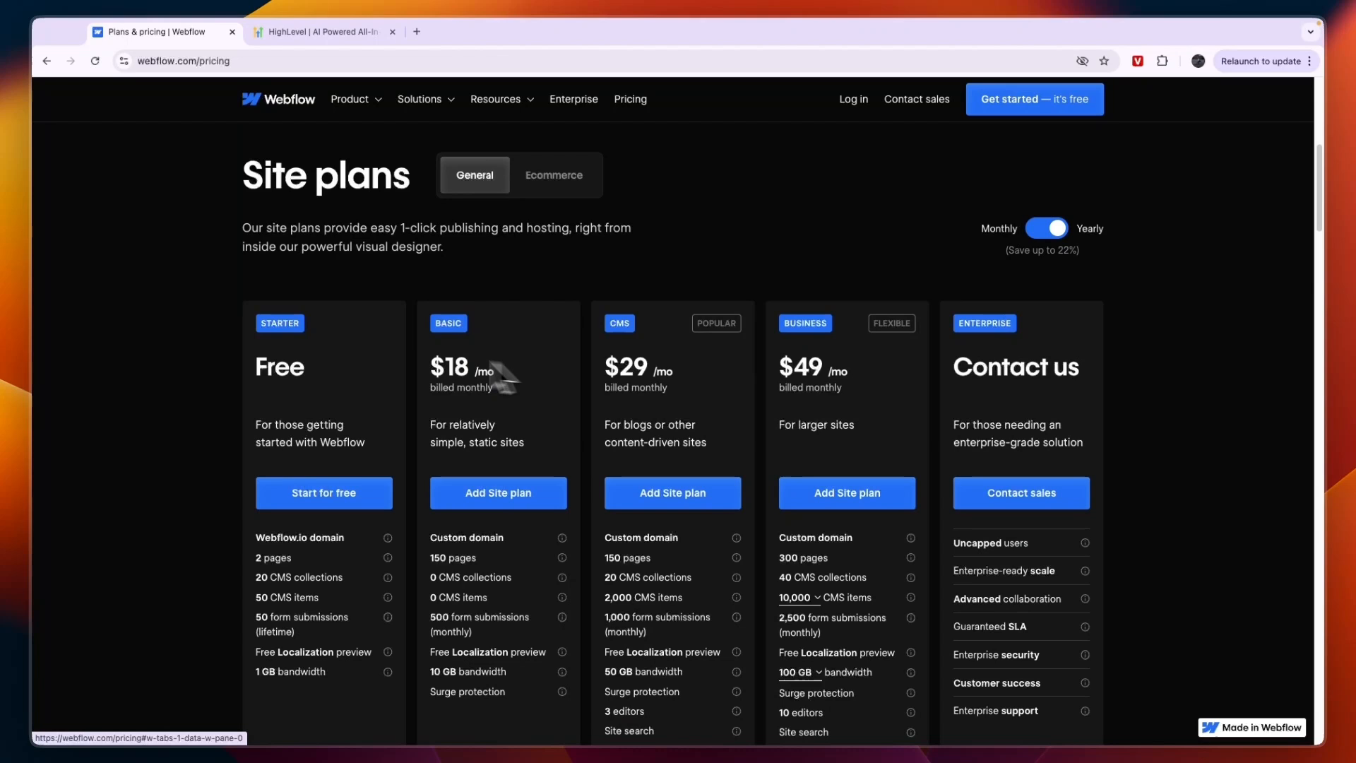
pyautogui.moveTo(432, 396)
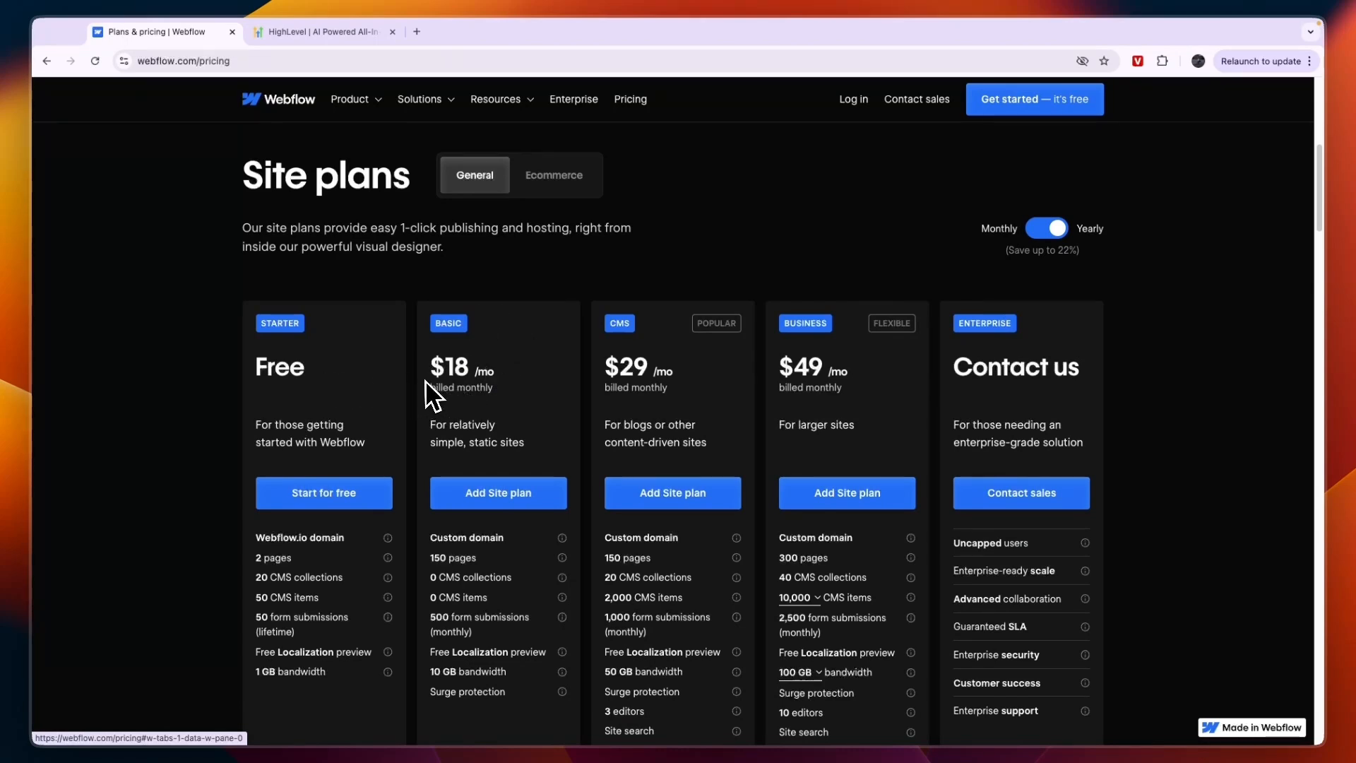
pyautogui.click(554, 175)
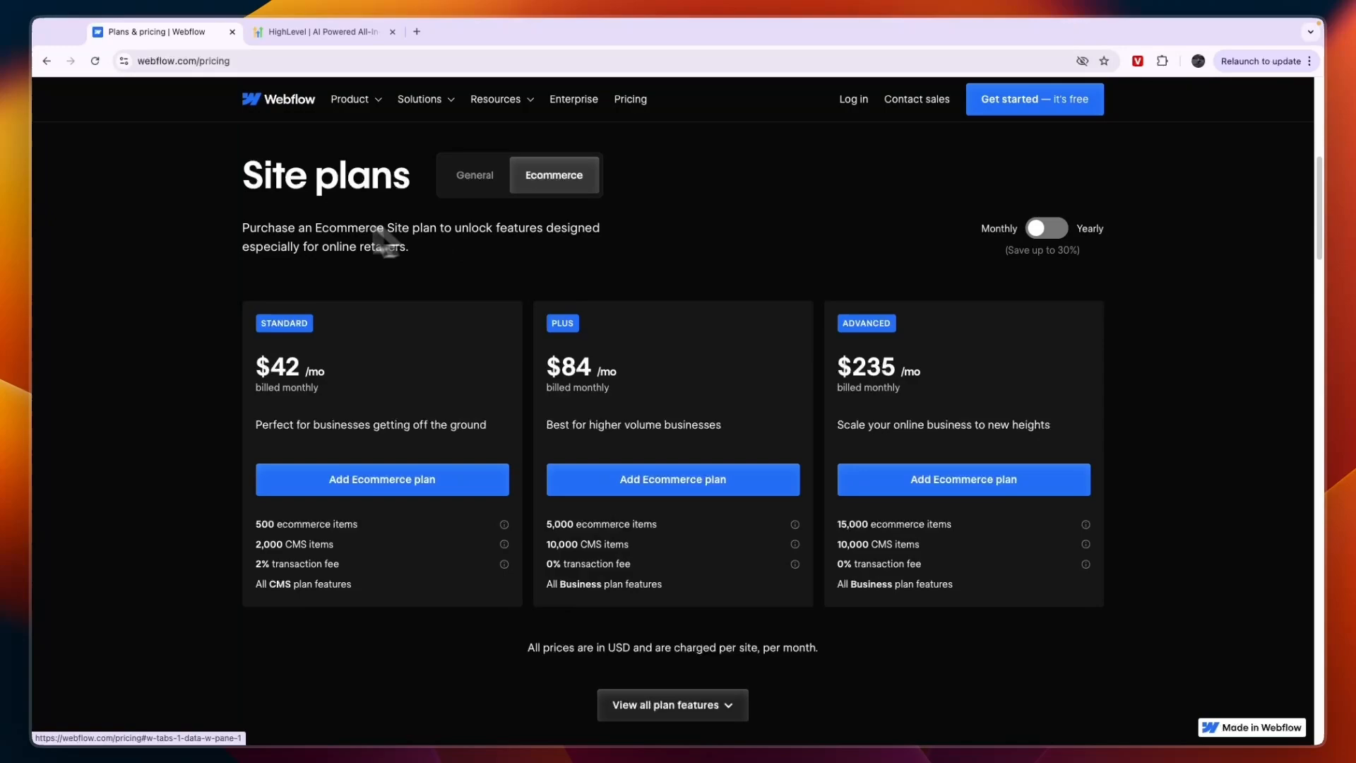
pyautogui.click(322, 31)
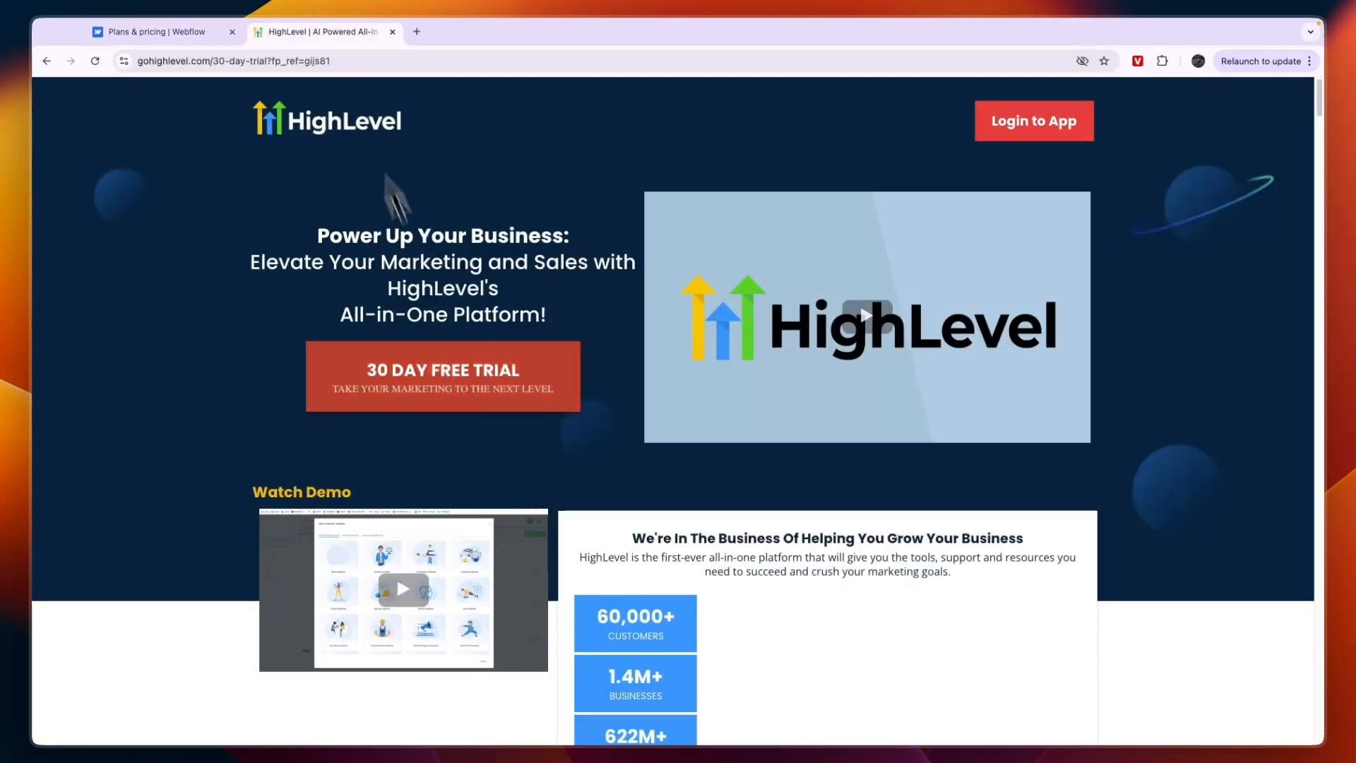
# - Scroll the HighLevel page past the $297 vs $7,111 comparison table toward the Awards banner
pyautogui.scroll(-3)
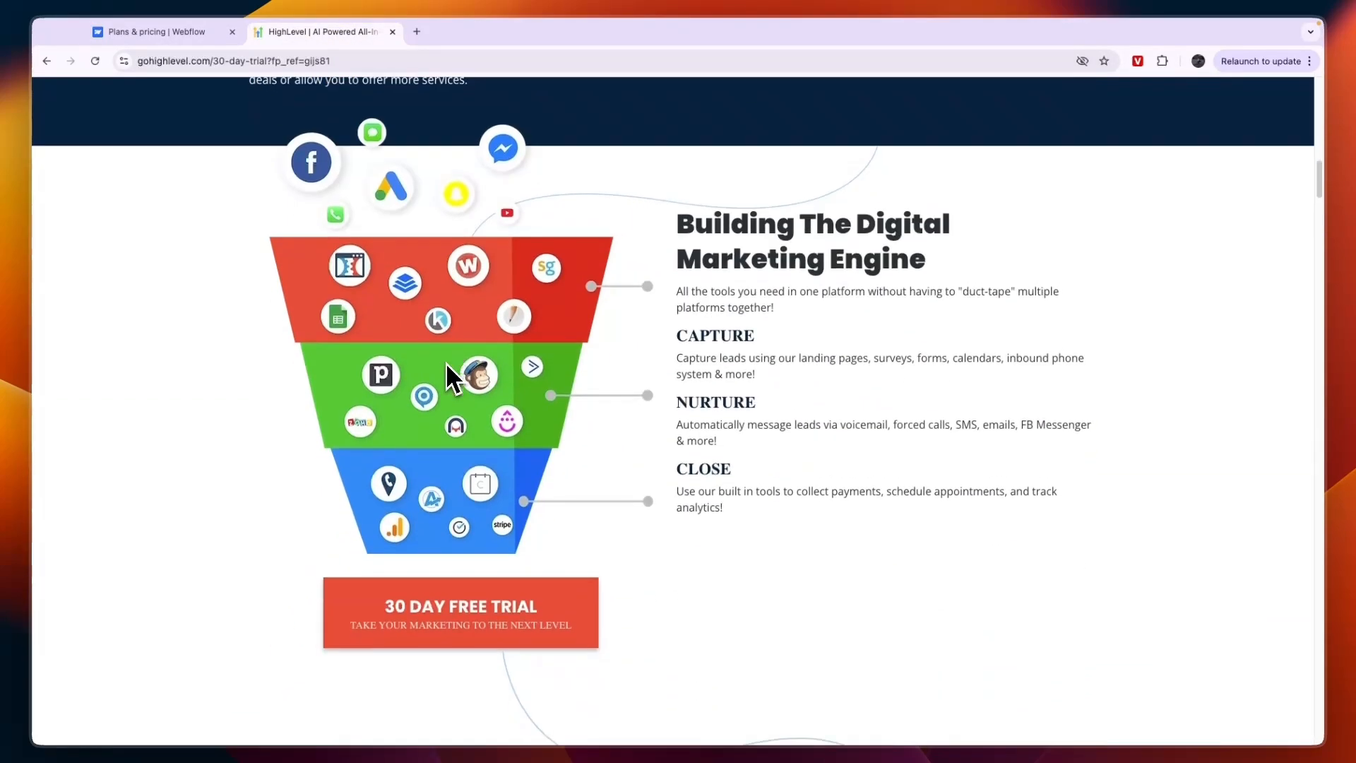
pyautogui.scroll(-3)
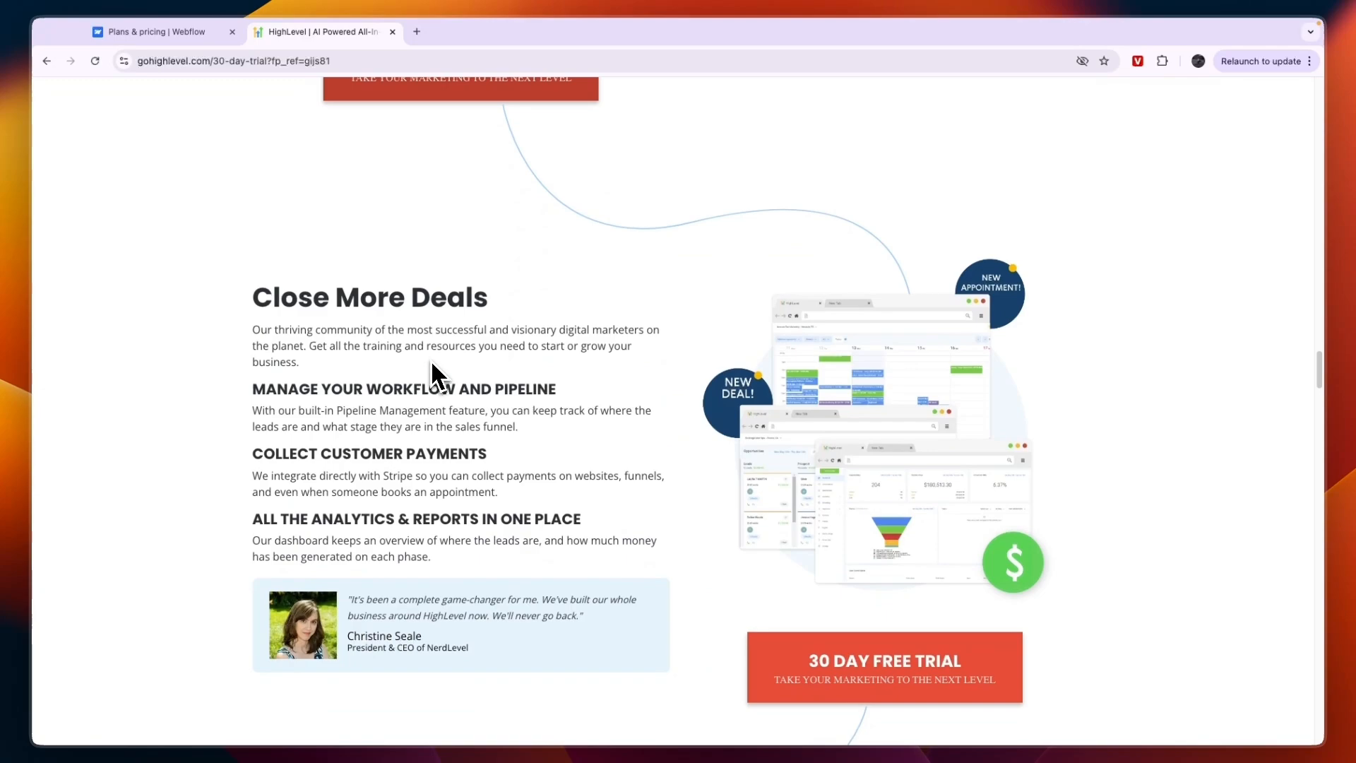
pyautogui.scroll(-3)
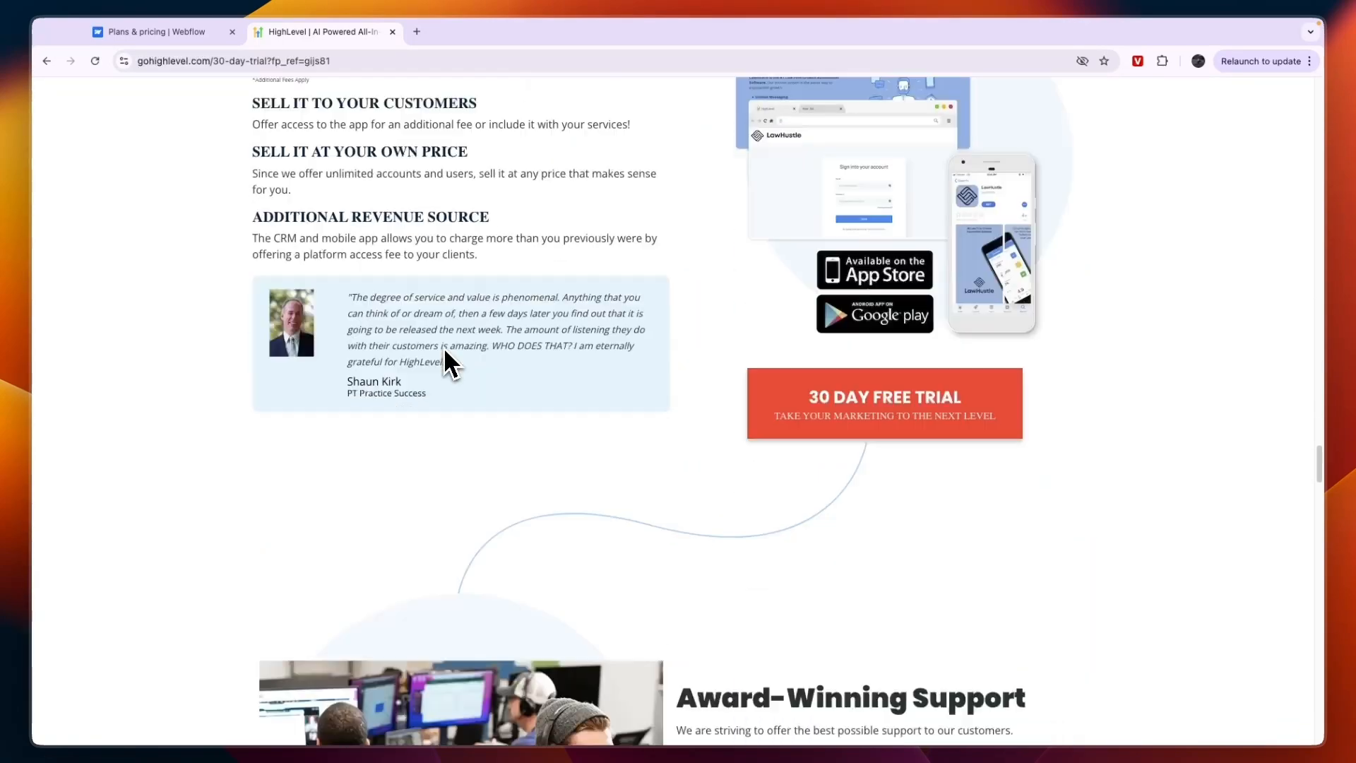
pyautogui.scroll(-3)
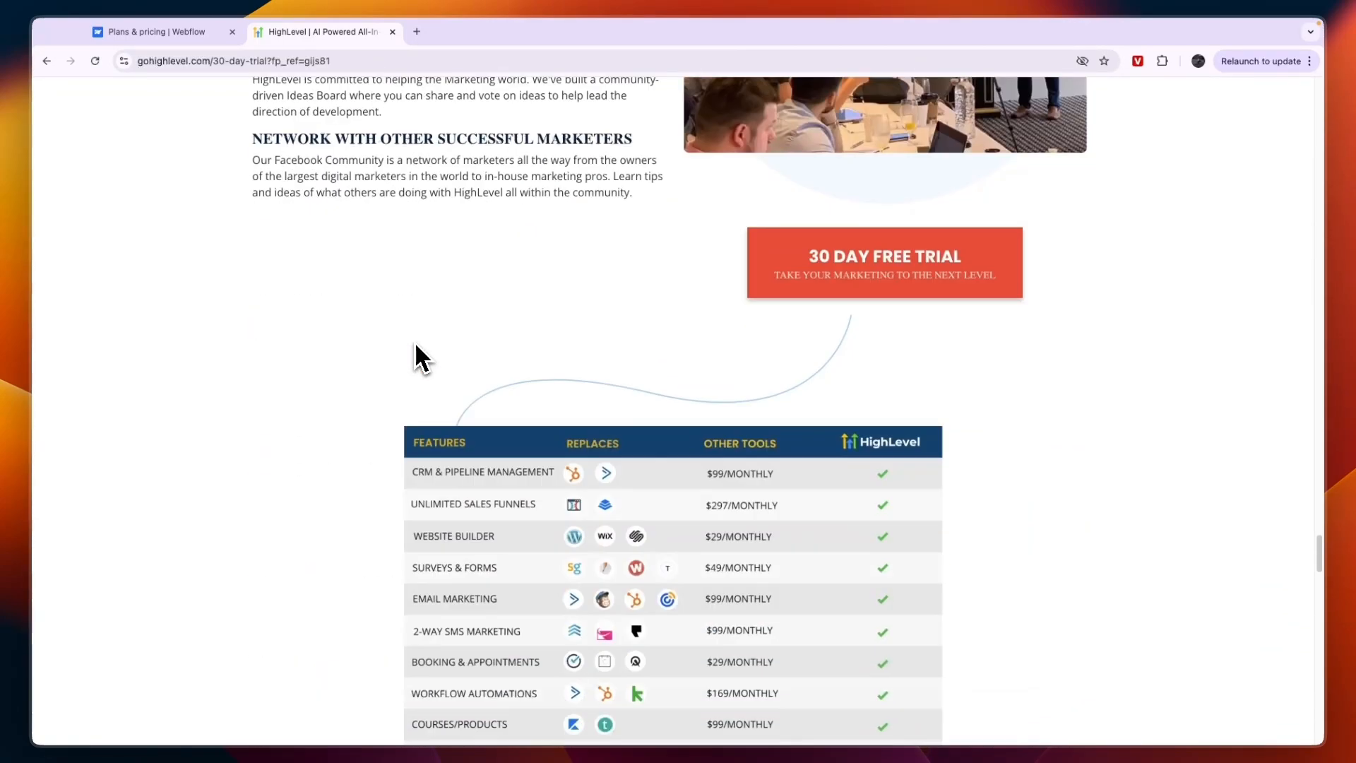
pyautogui.scroll(-3)
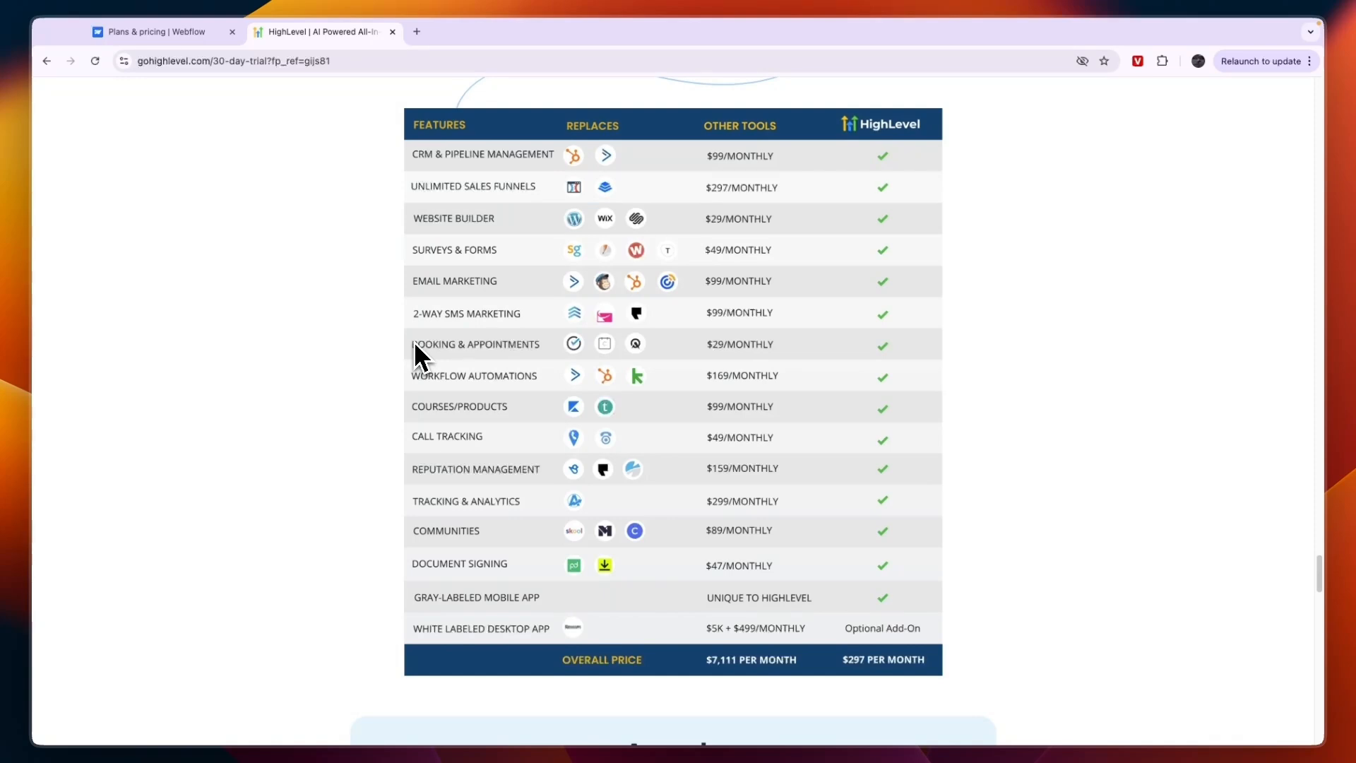
pyautogui.moveTo(526, 180)
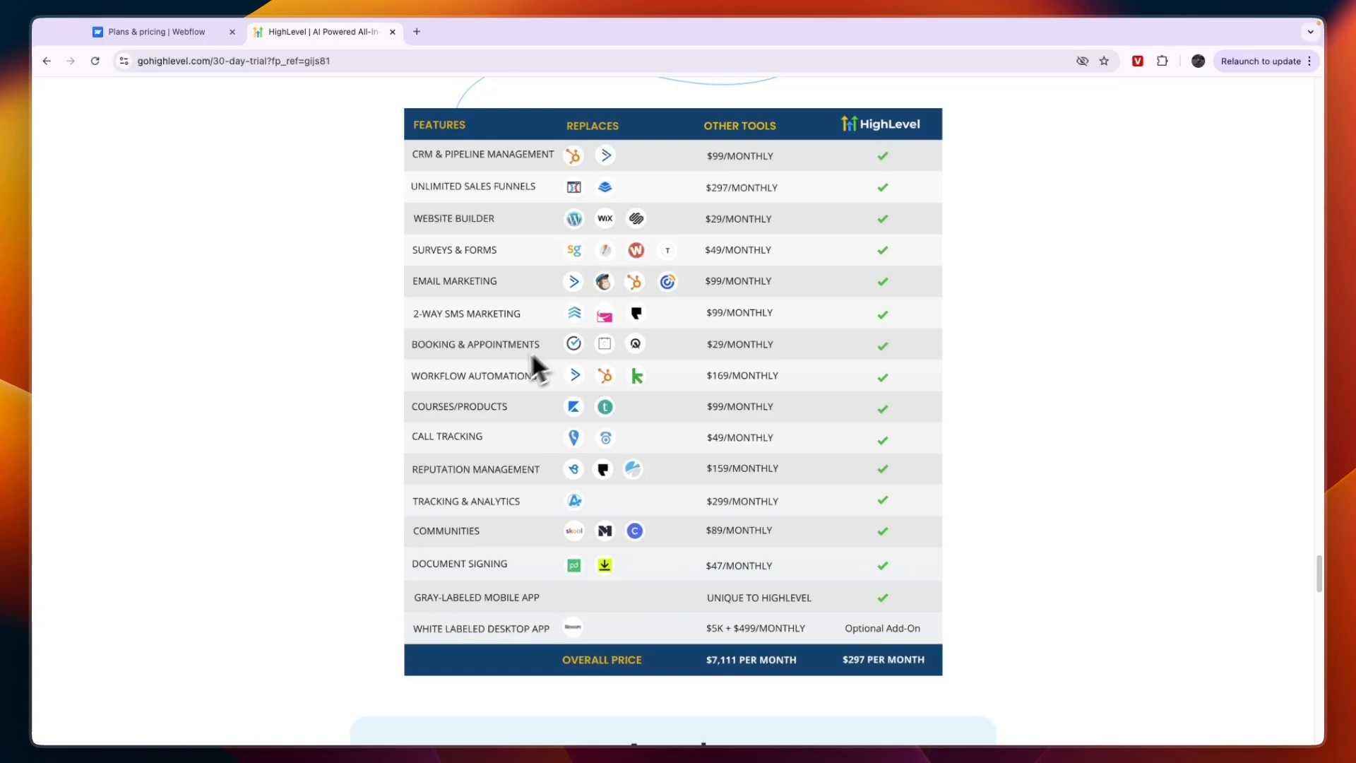
pyautogui.moveTo(467, 289)
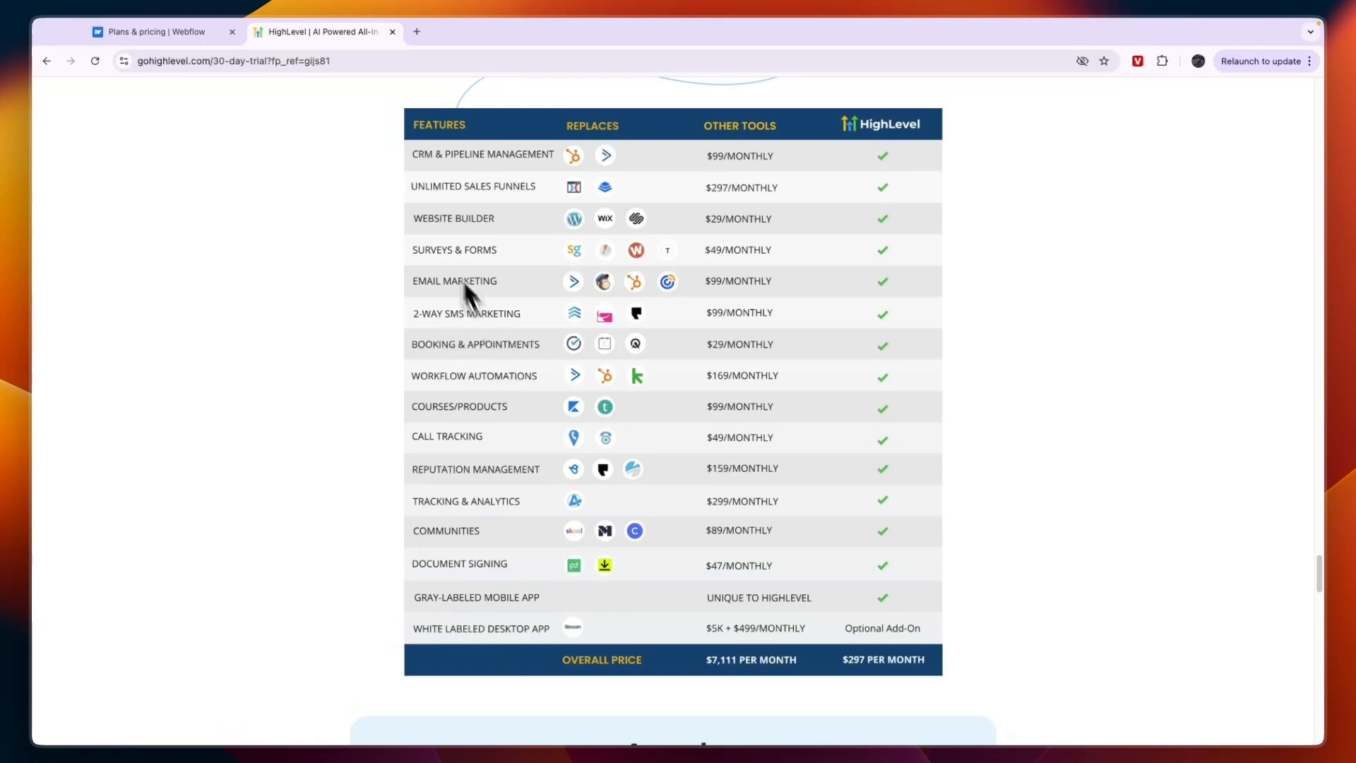
pyautogui.moveTo(428, 255)
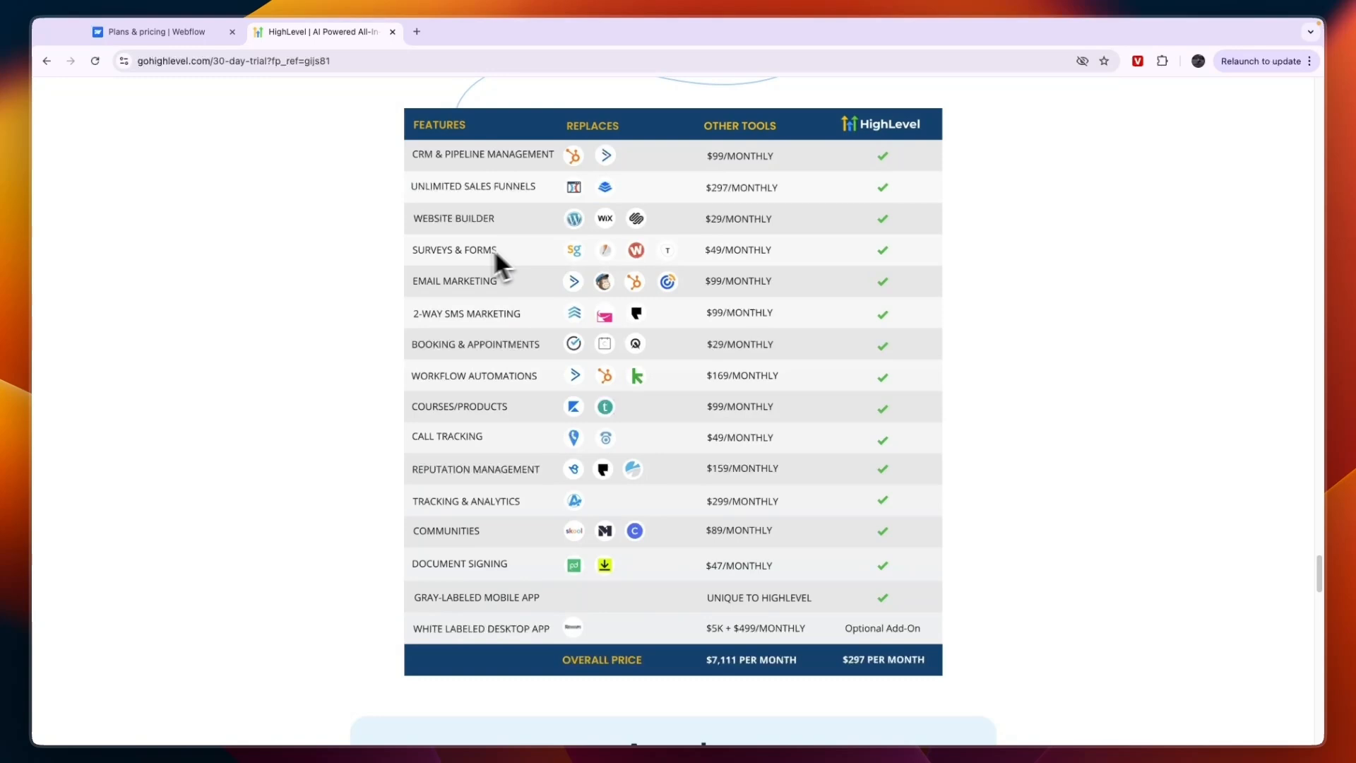
pyautogui.moveTo(530, 362)
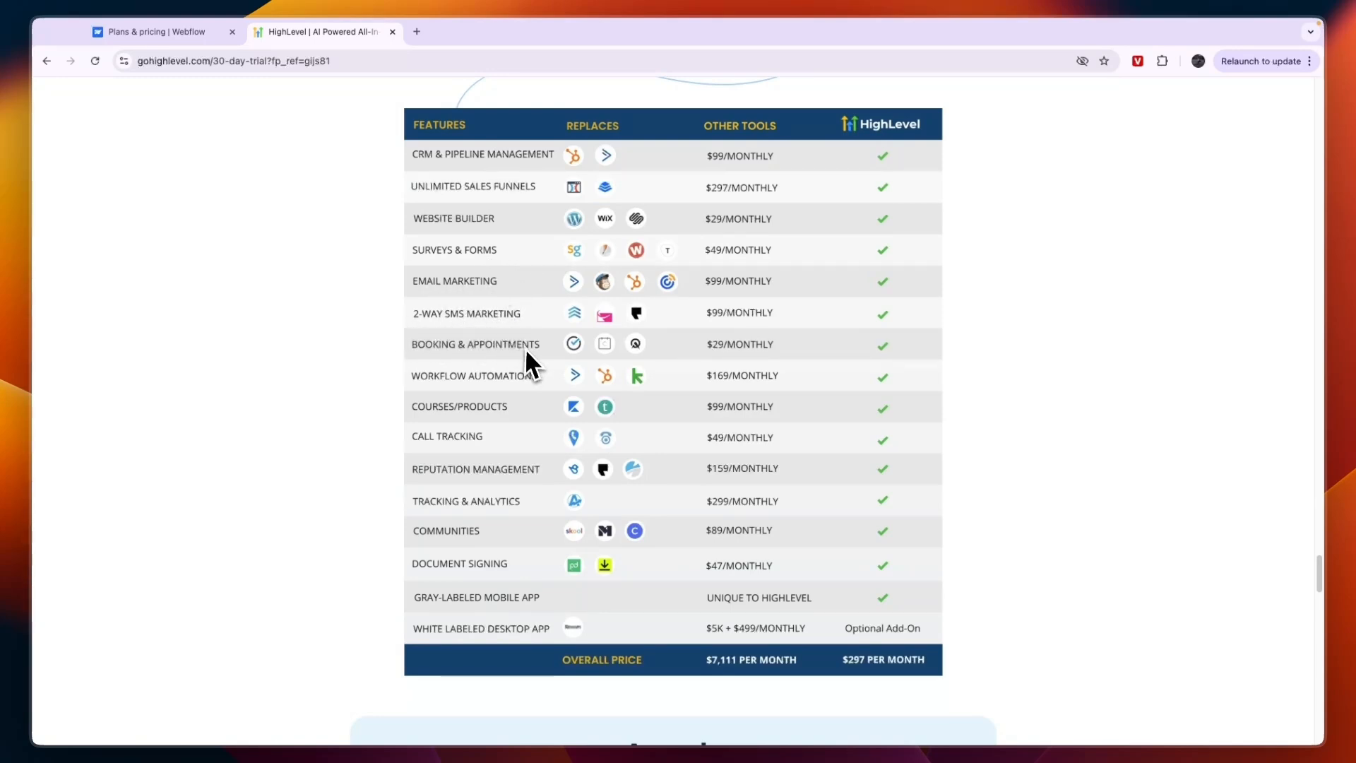
pyautogui.moveTo(482, 457)
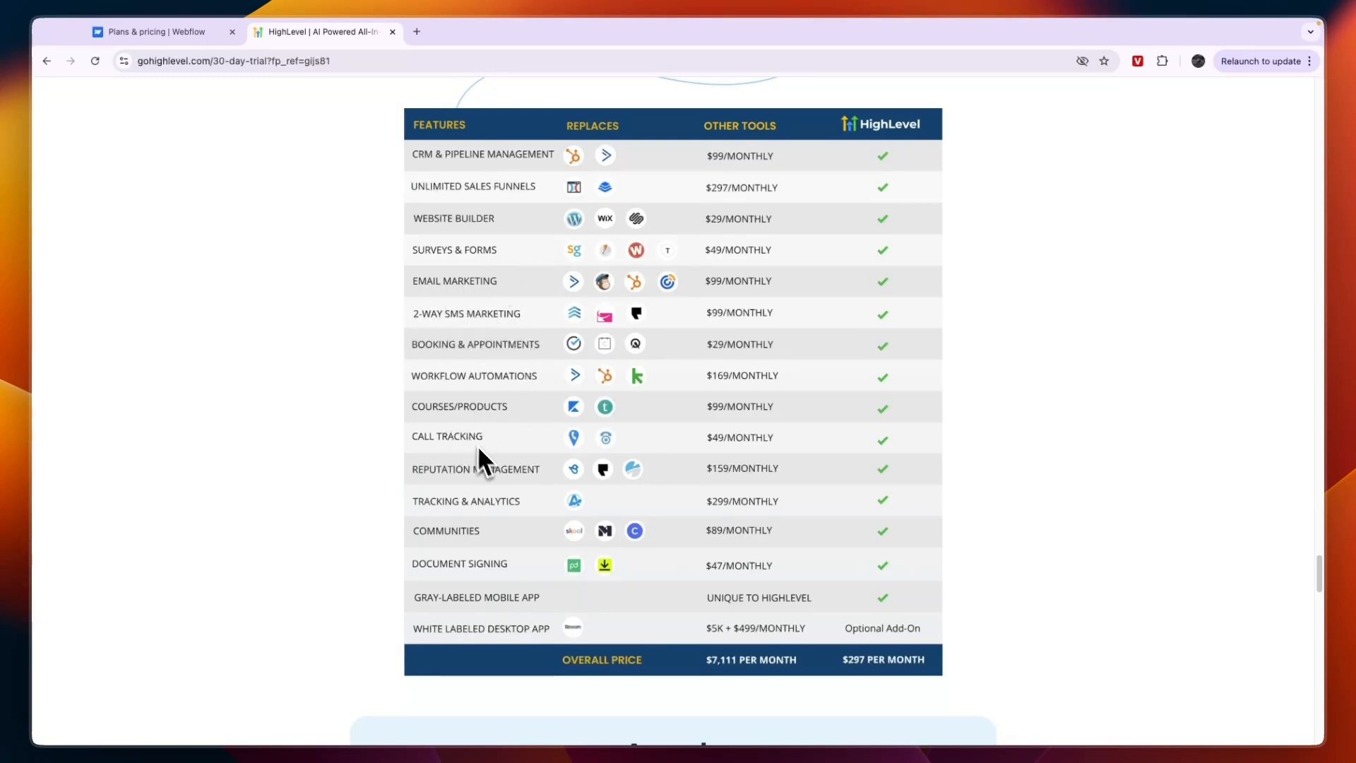
pyautogui.moveTo(485, 501)
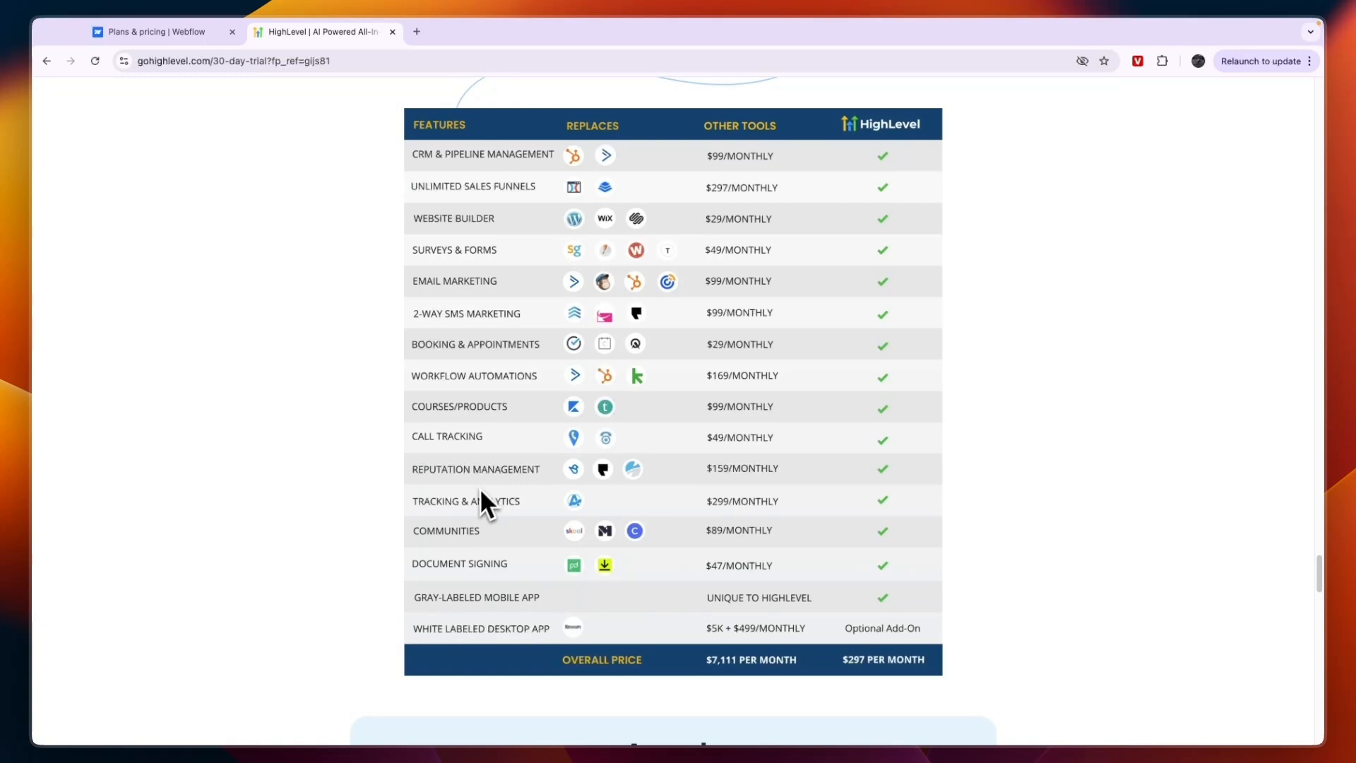
pyautogui.moveTo(465, 560)
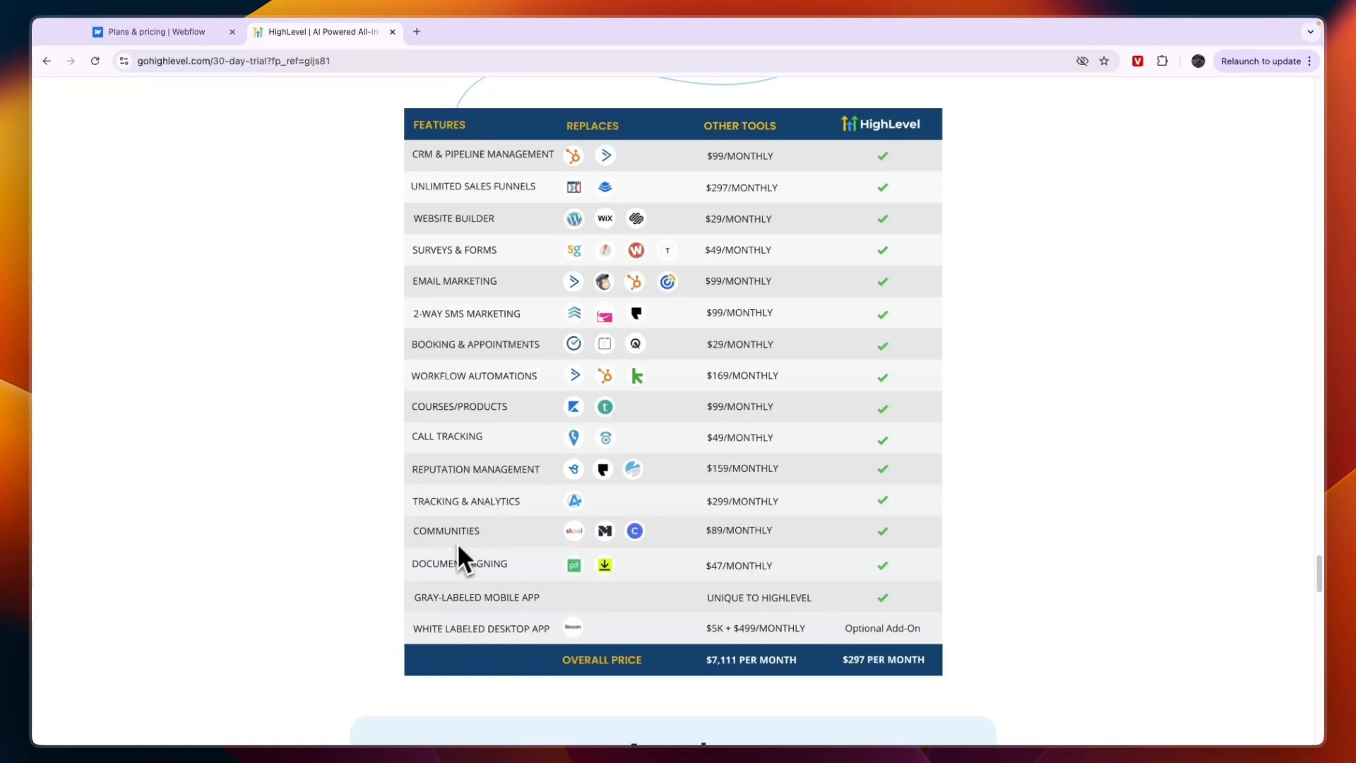
pyautogui.moveTo(478, 579)
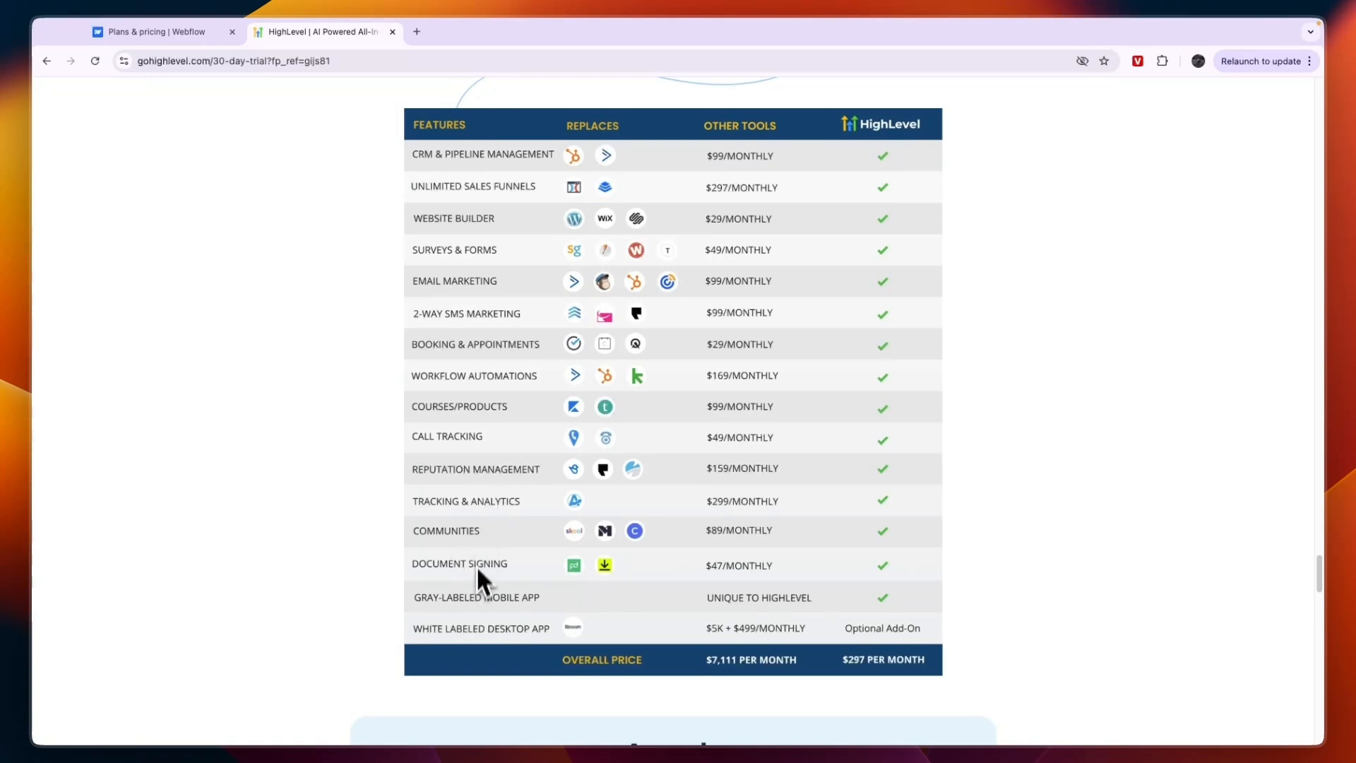
pyautogui.moveTo(336, 582)
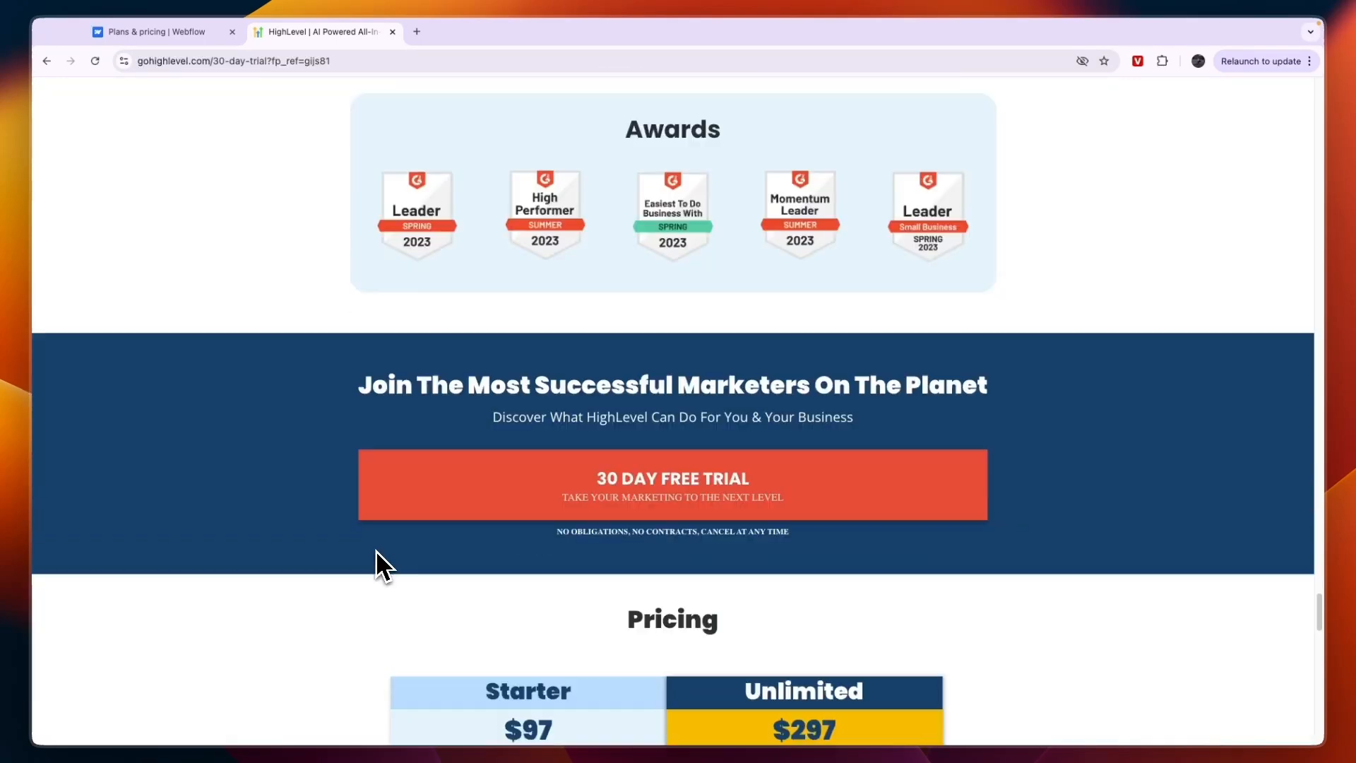
# - Highlight features of the $97 Starter and $297 Unlimited plans, including Unlimited's API access
pyautogui.scroll(-3)
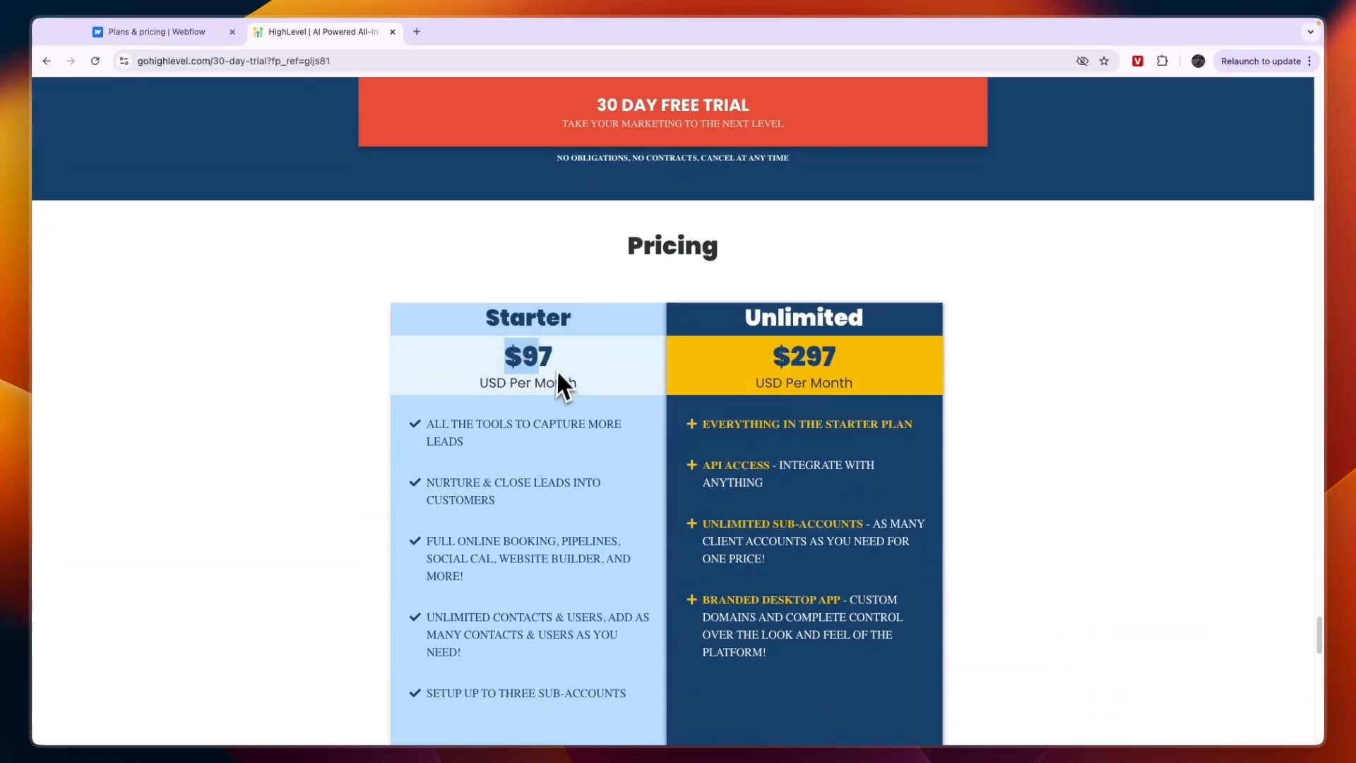
pyautogui.scroll(-3)
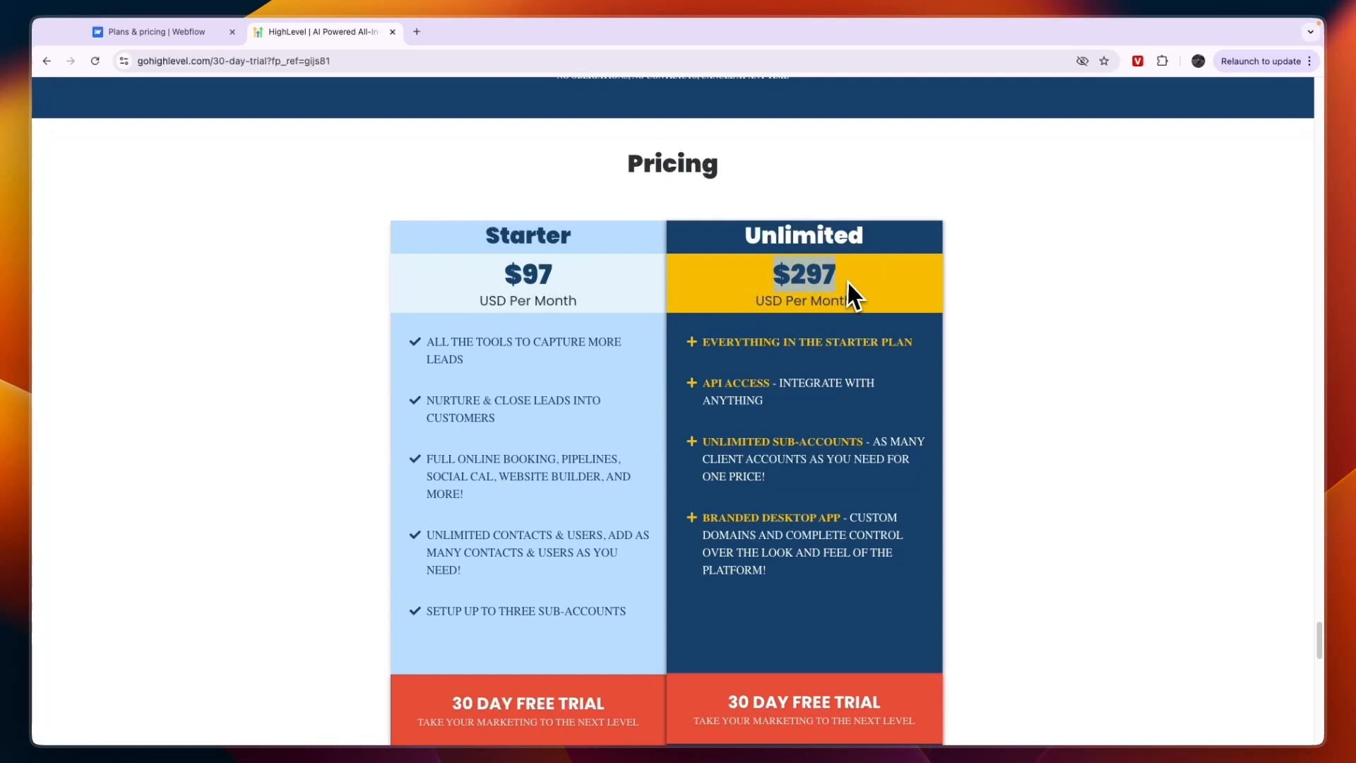
pyautogui.moveTo(519, 485)
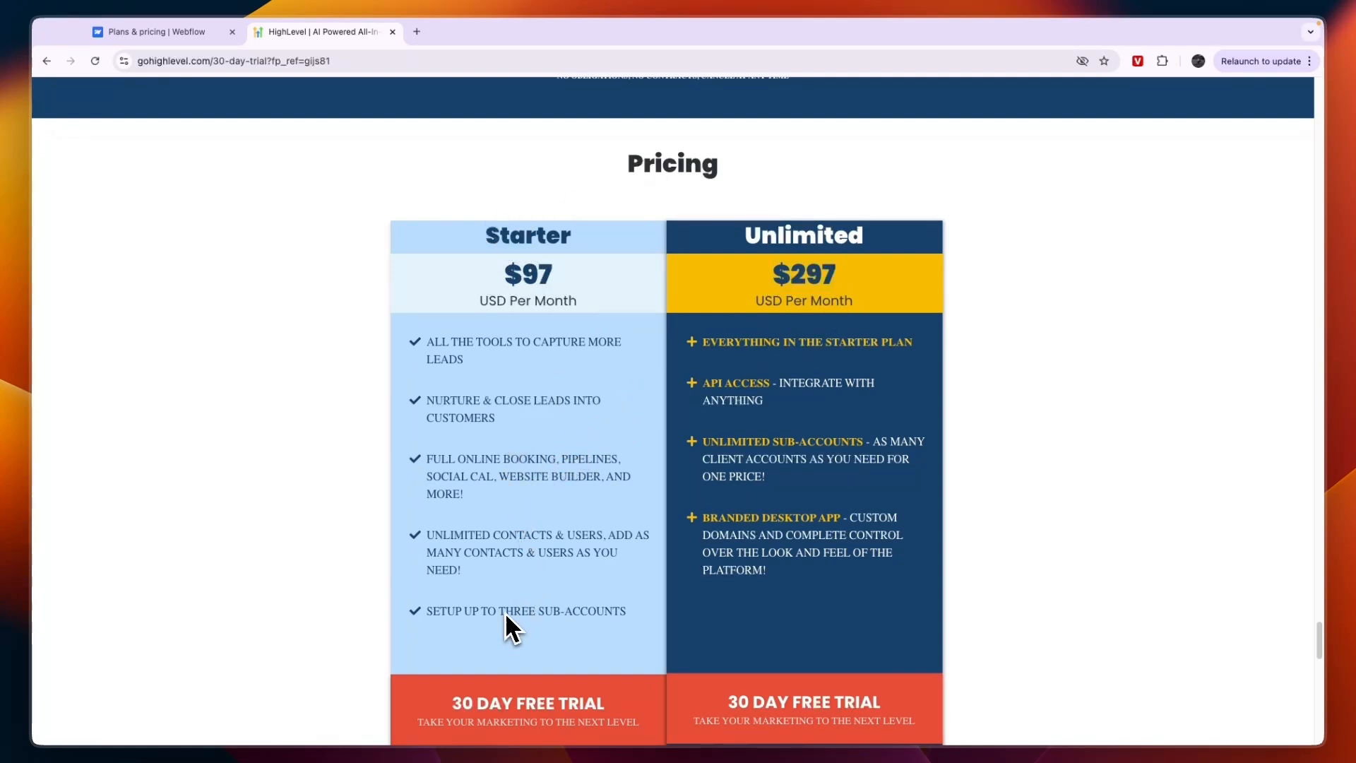
pyautogui.moveTo(588, 658)
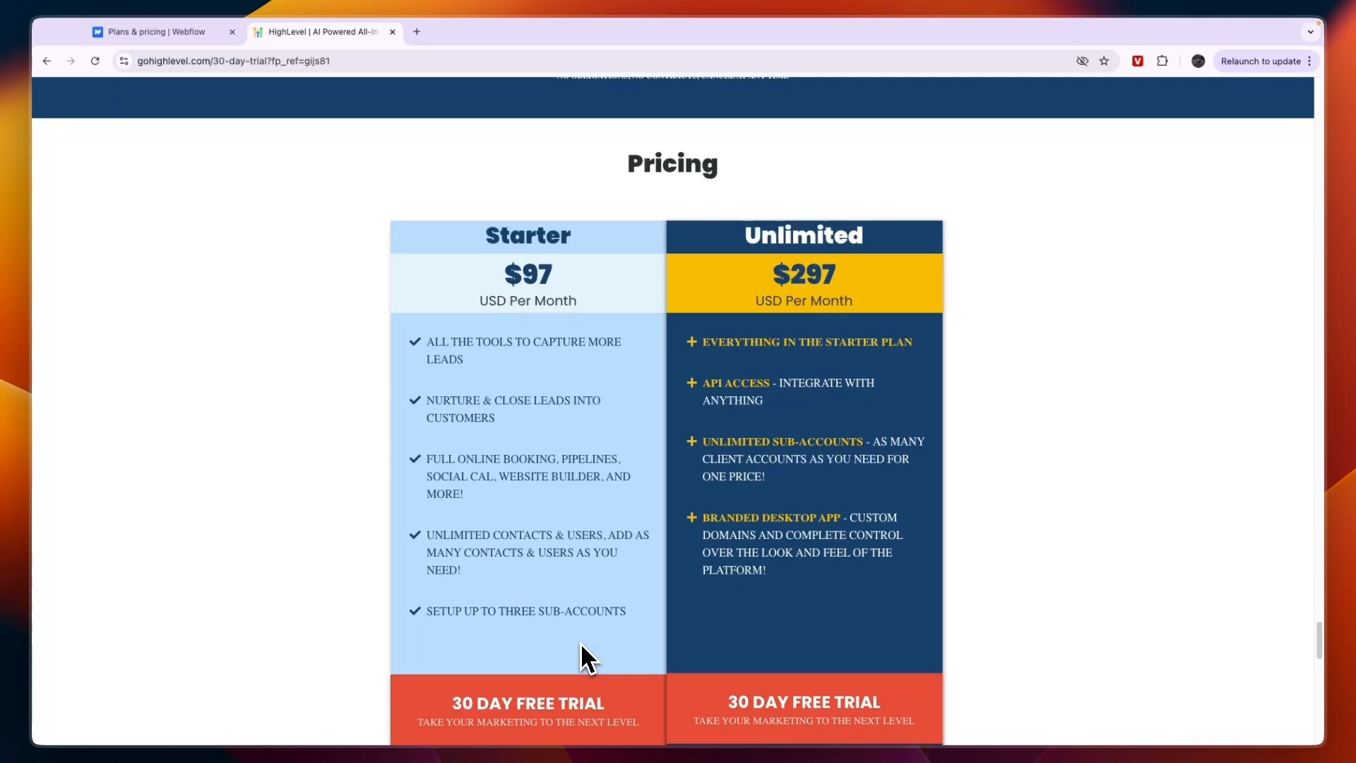
pyautogui.moveTo(506, 593)
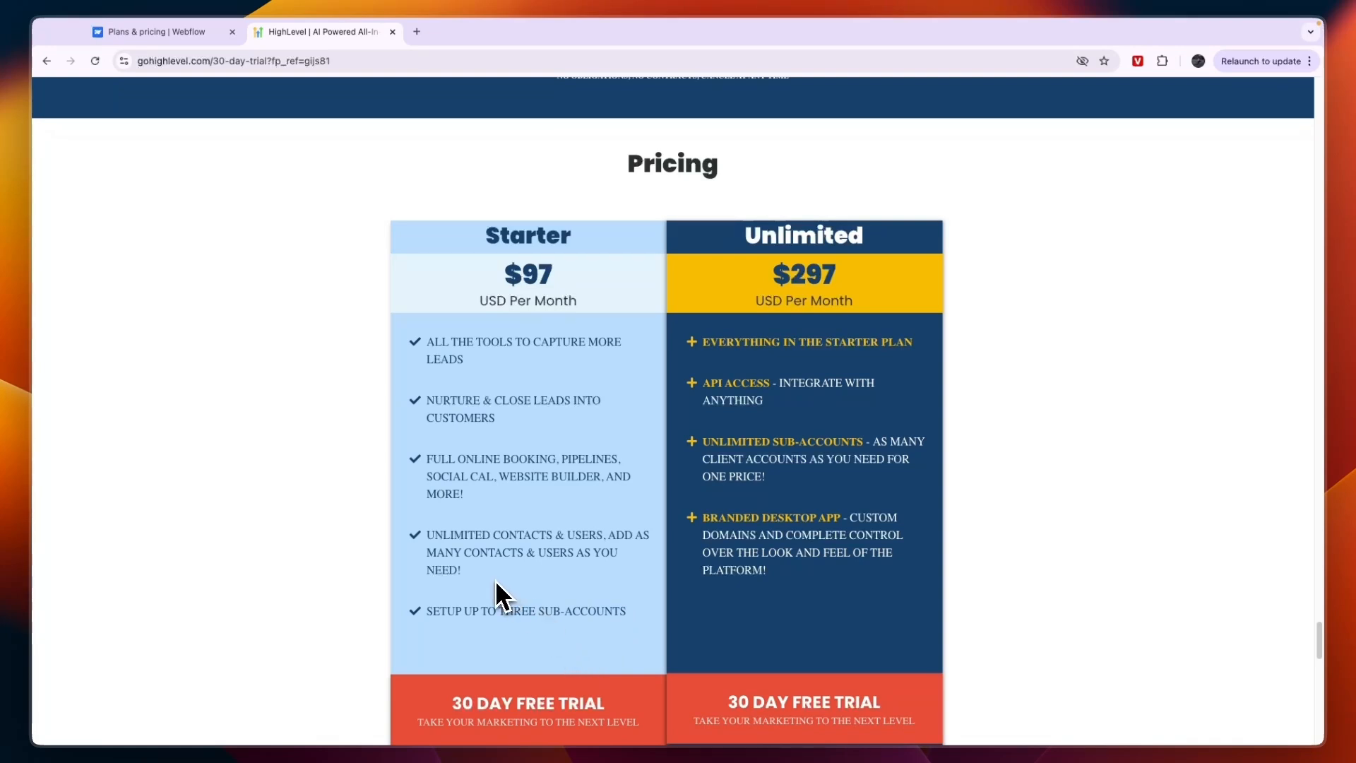
pyautogui.doubleClick(527, 235)
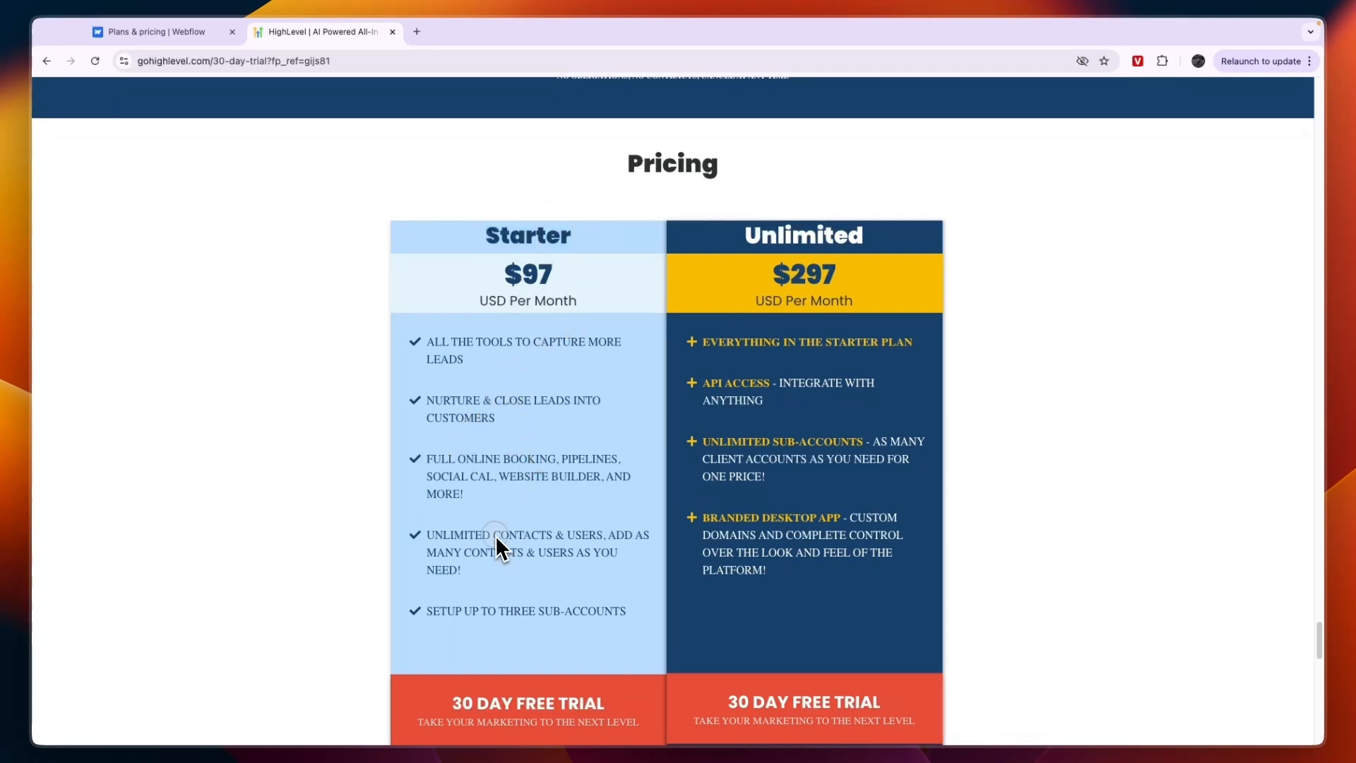
pyautogui.doubleClick(547, 535)
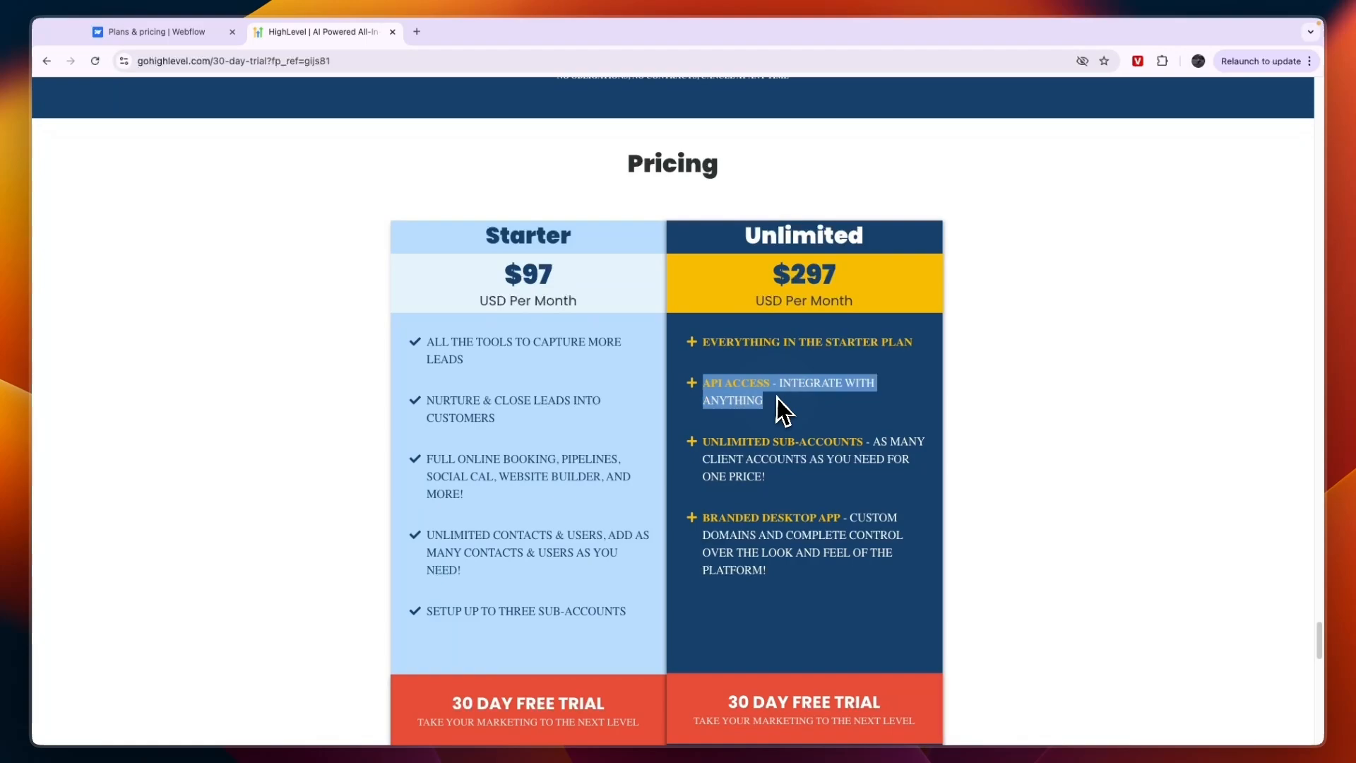
pyautogui.scroll(-3)
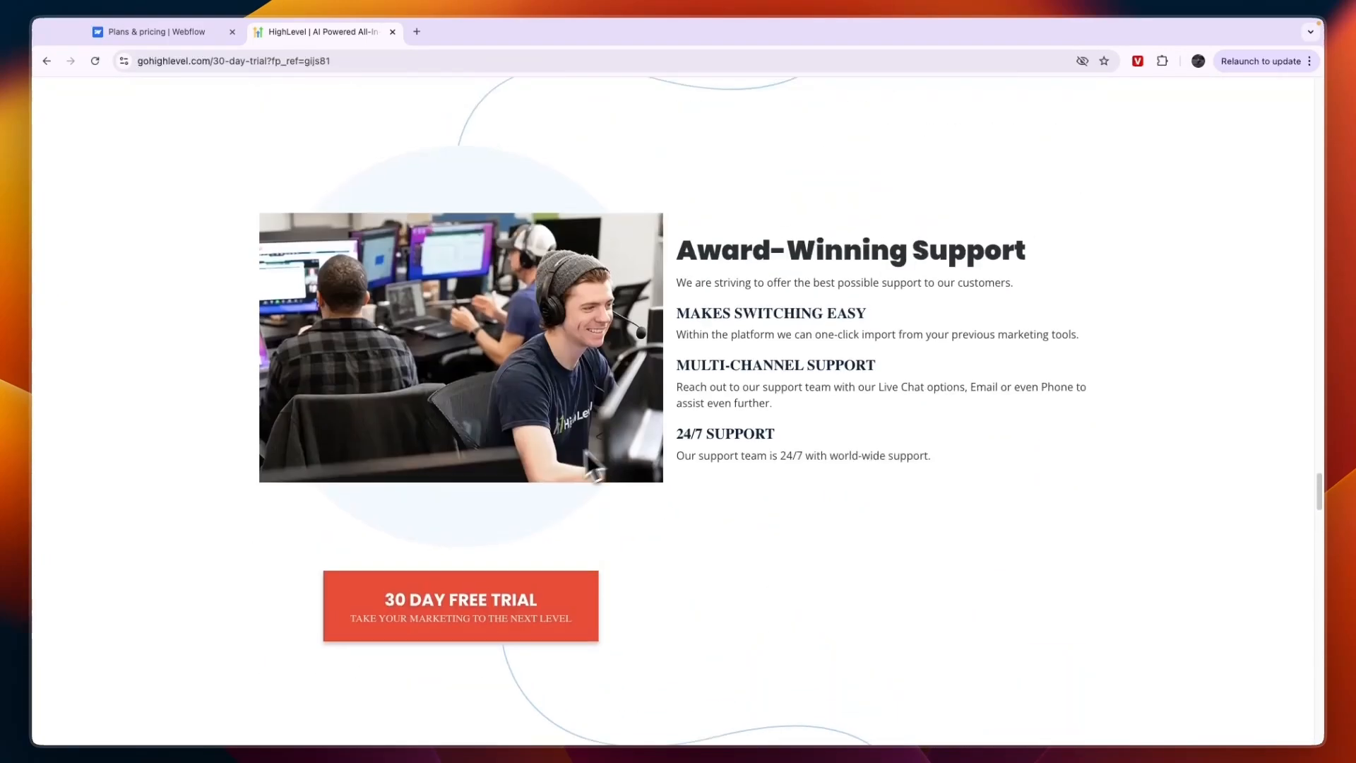
# - Scroll Webflow's homepage past the designer demo and 300,000+ client logos to its features
pyautogui.scroll(-3)
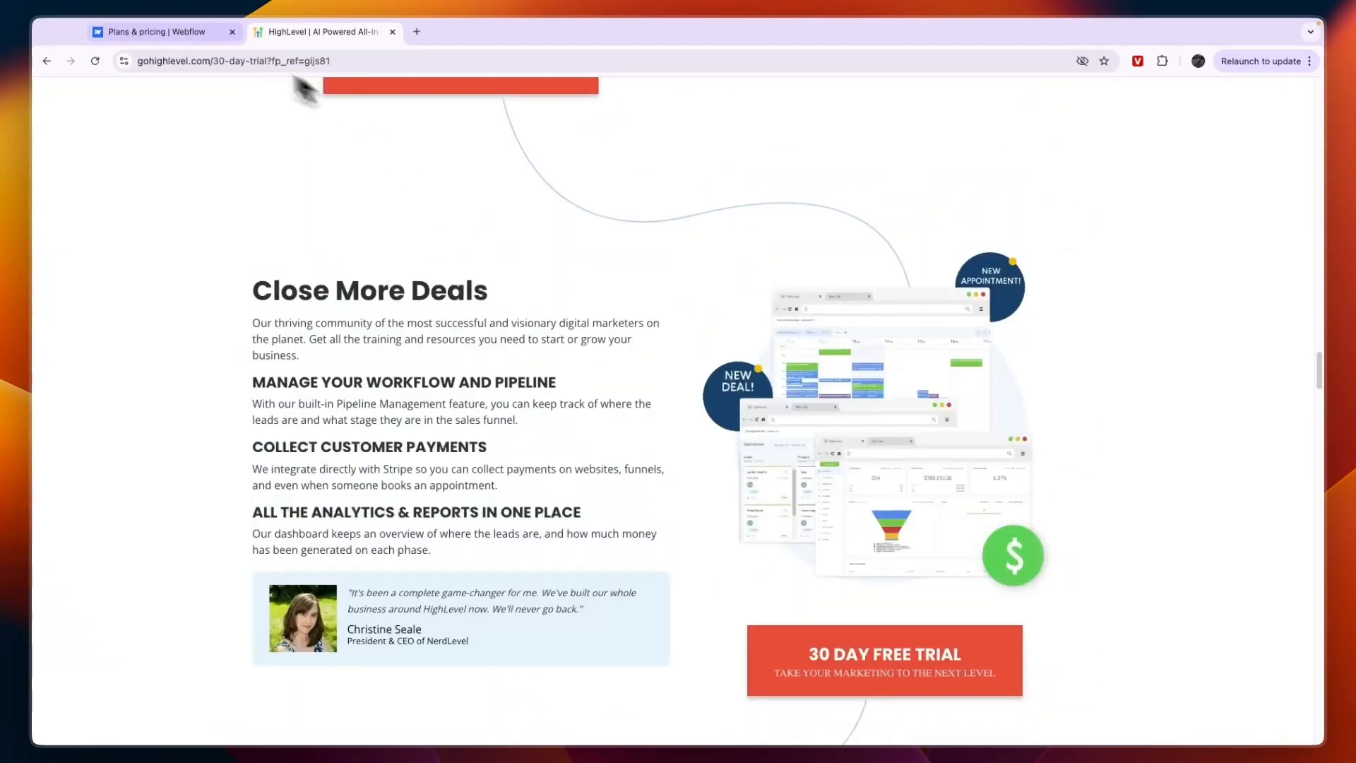
pyautogui.click(160, 32)
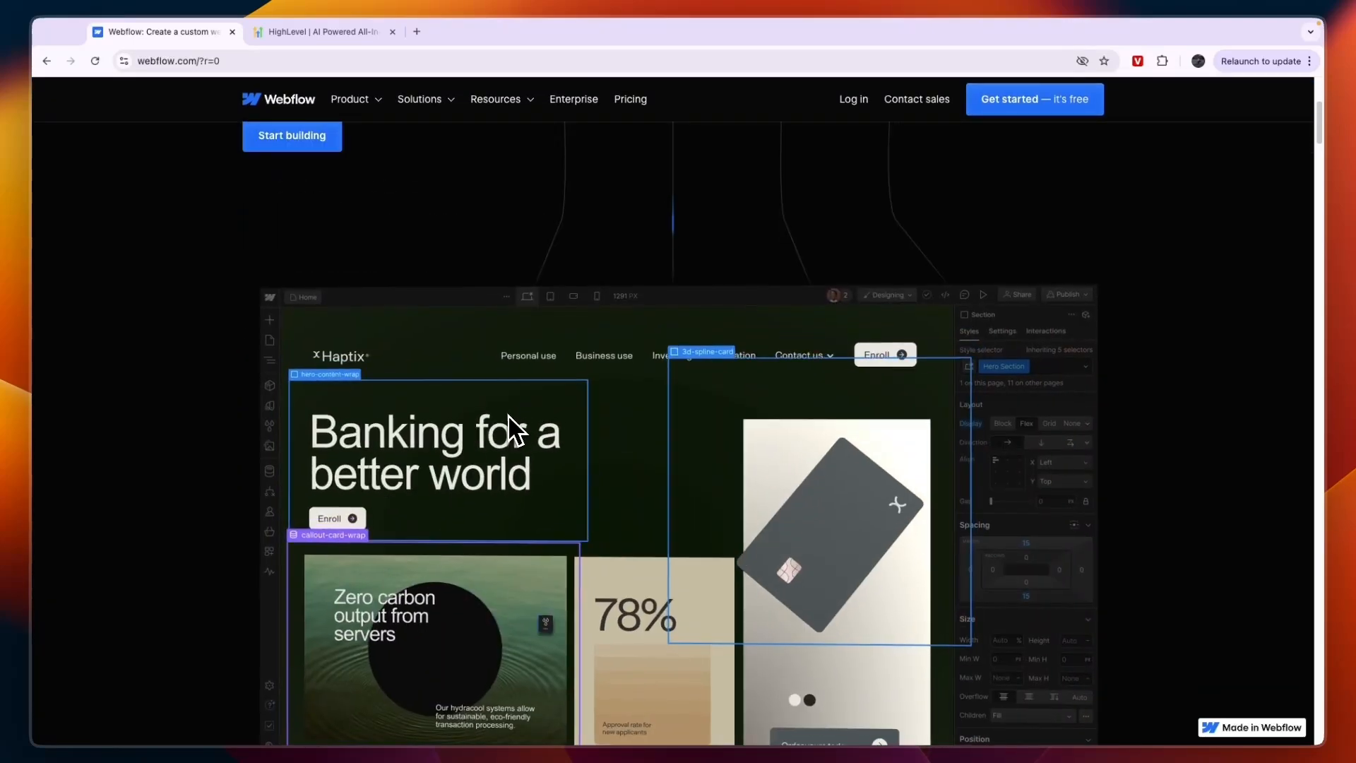
pyautogui.scroll(-3)
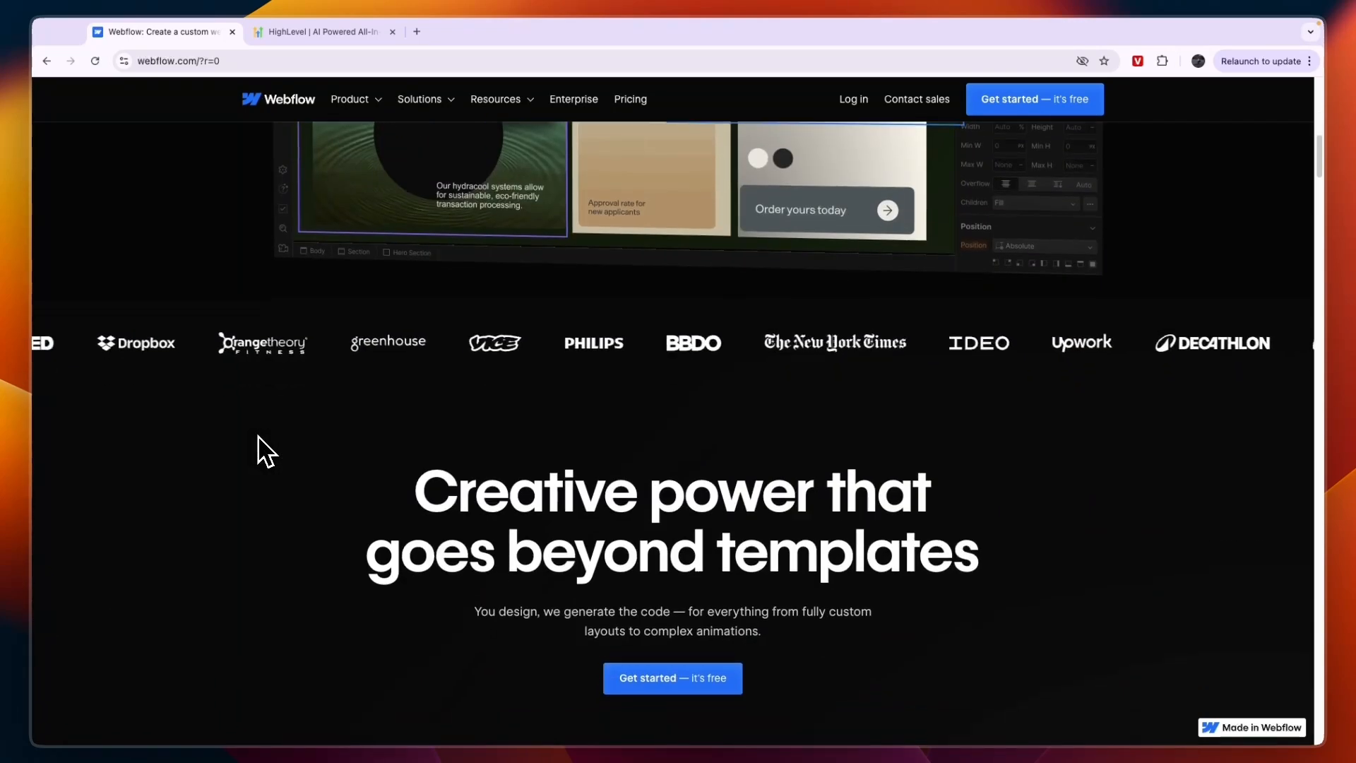
pyautogui.scroll(-3)
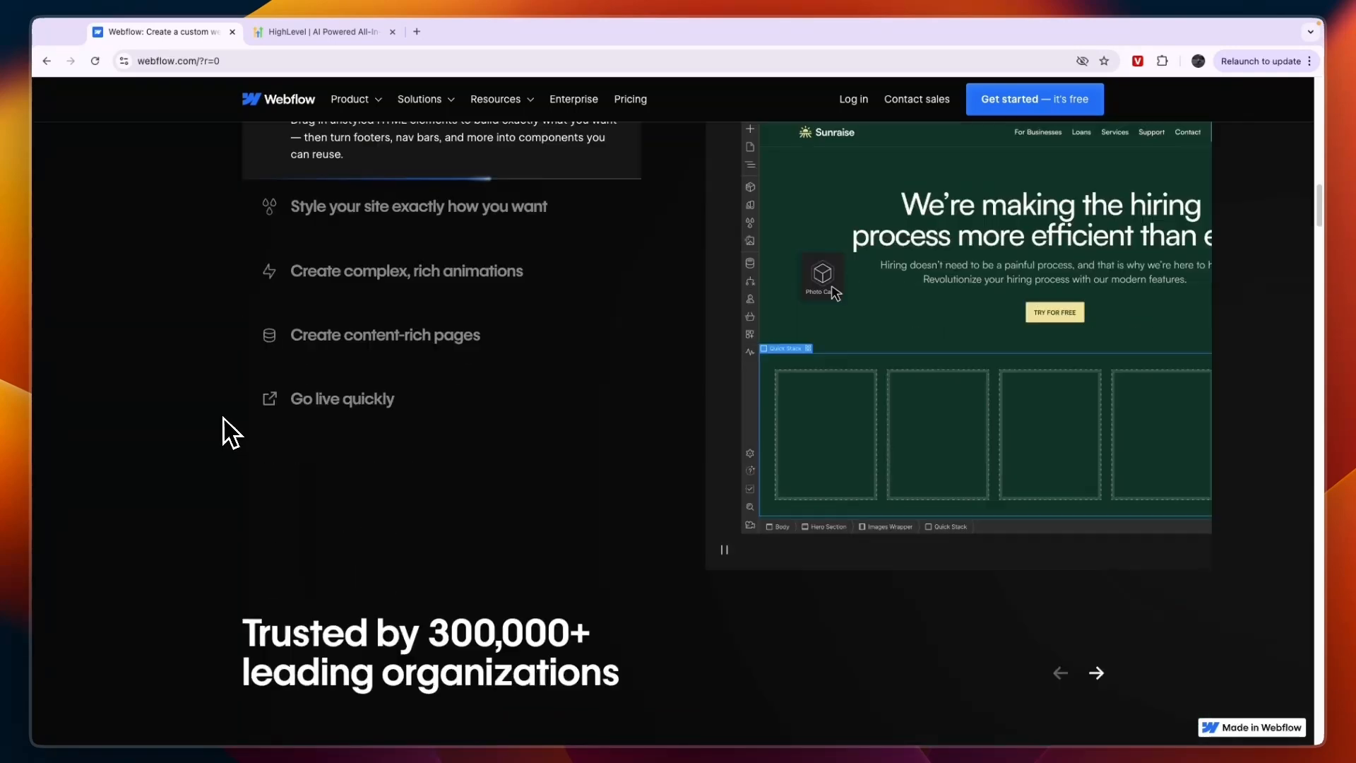
# - Scroll HighLevel's page down to the Features / Replaces / Other Tools table ($7,111 vs $297)
pyautogui.click(320, 31)
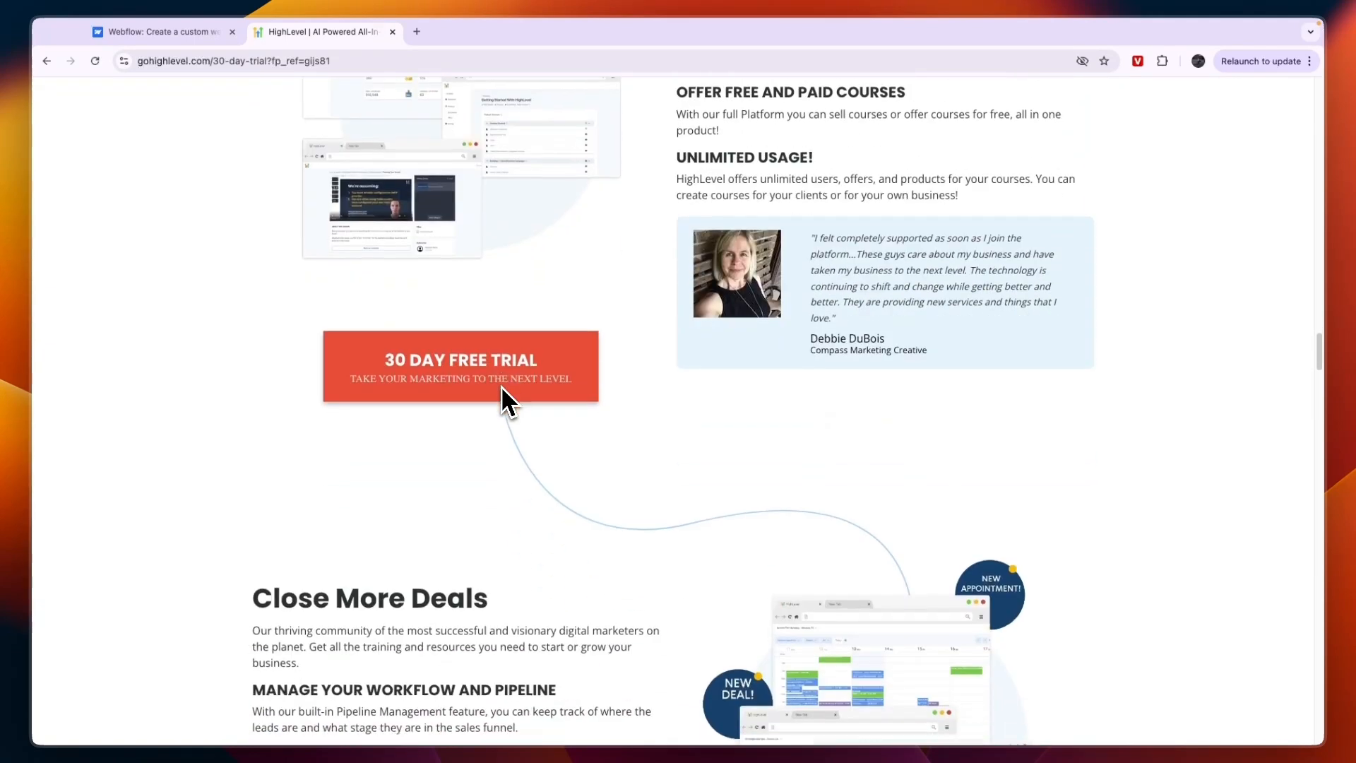
pyautogui.scroll(-3)
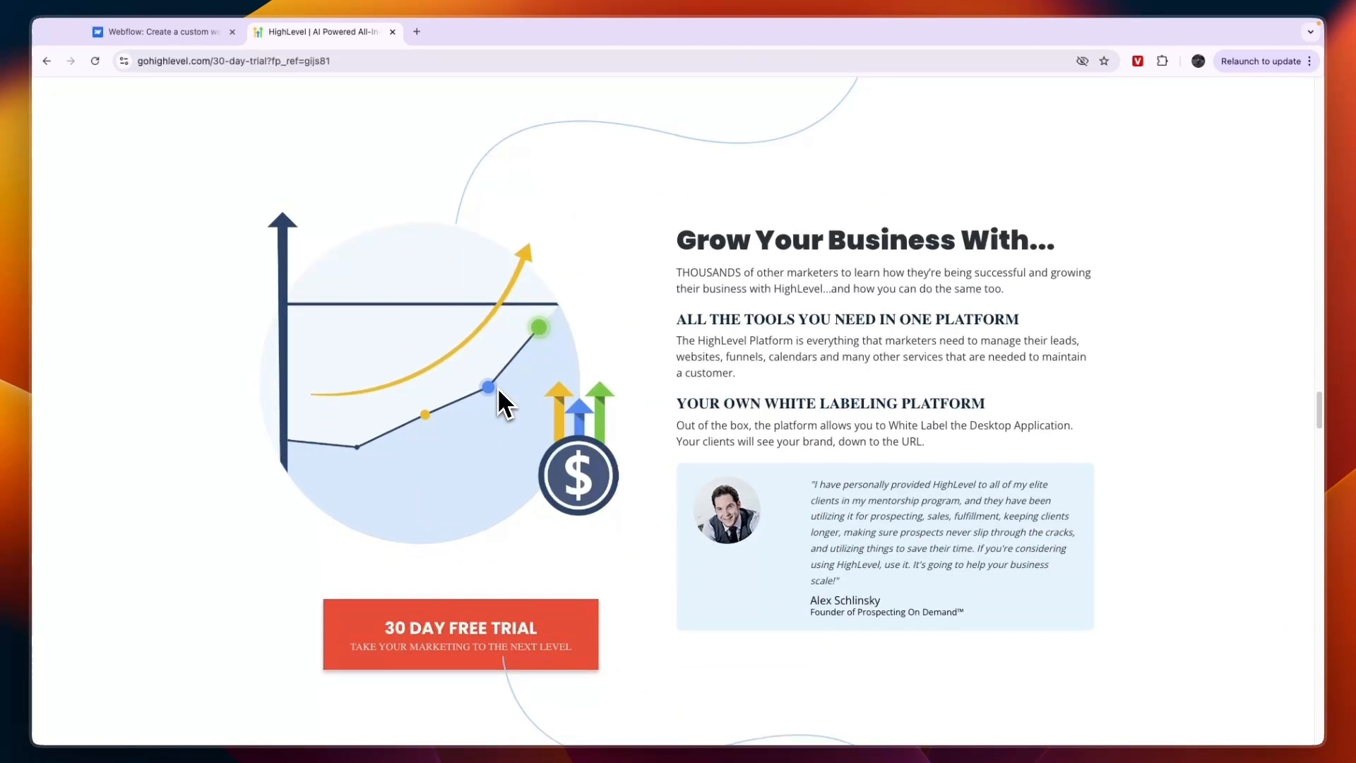
pyautogui.scroll(-3)
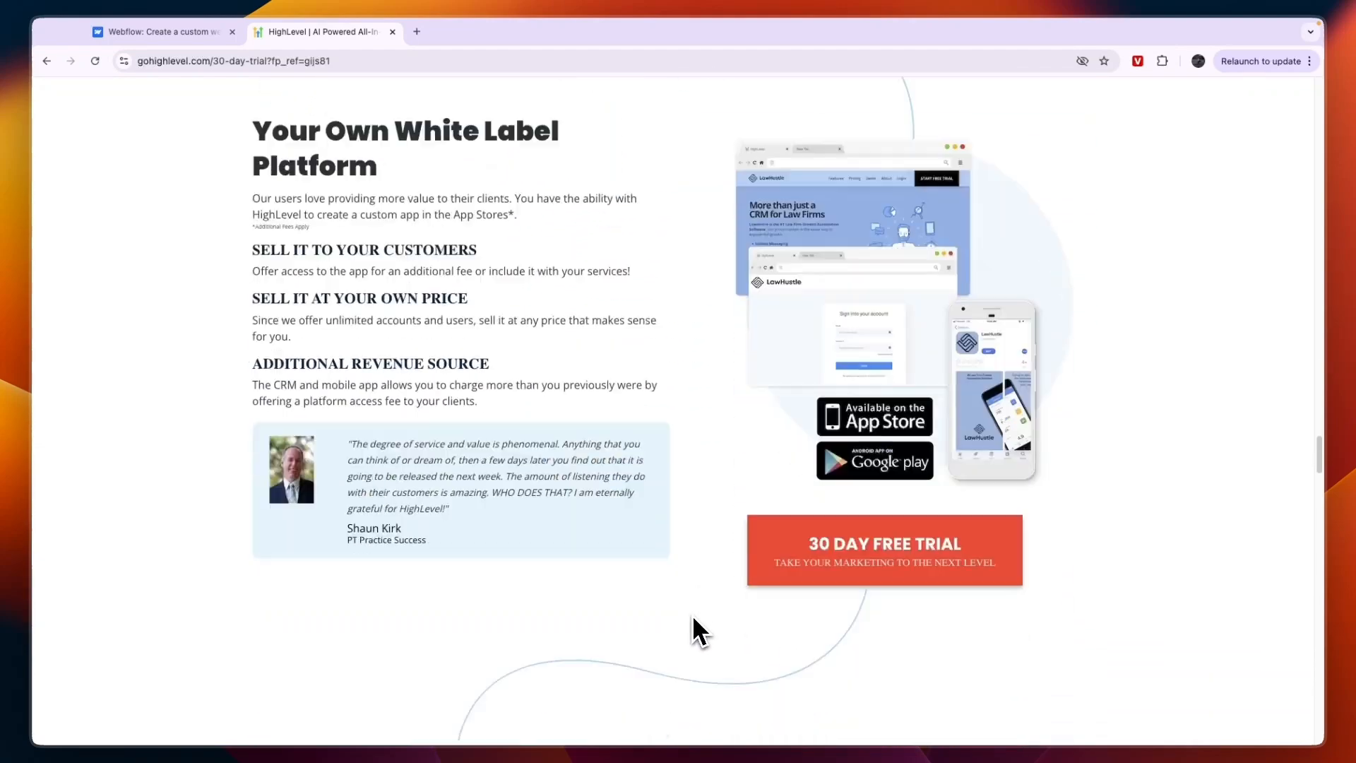
pyautogui.scroll(-3)
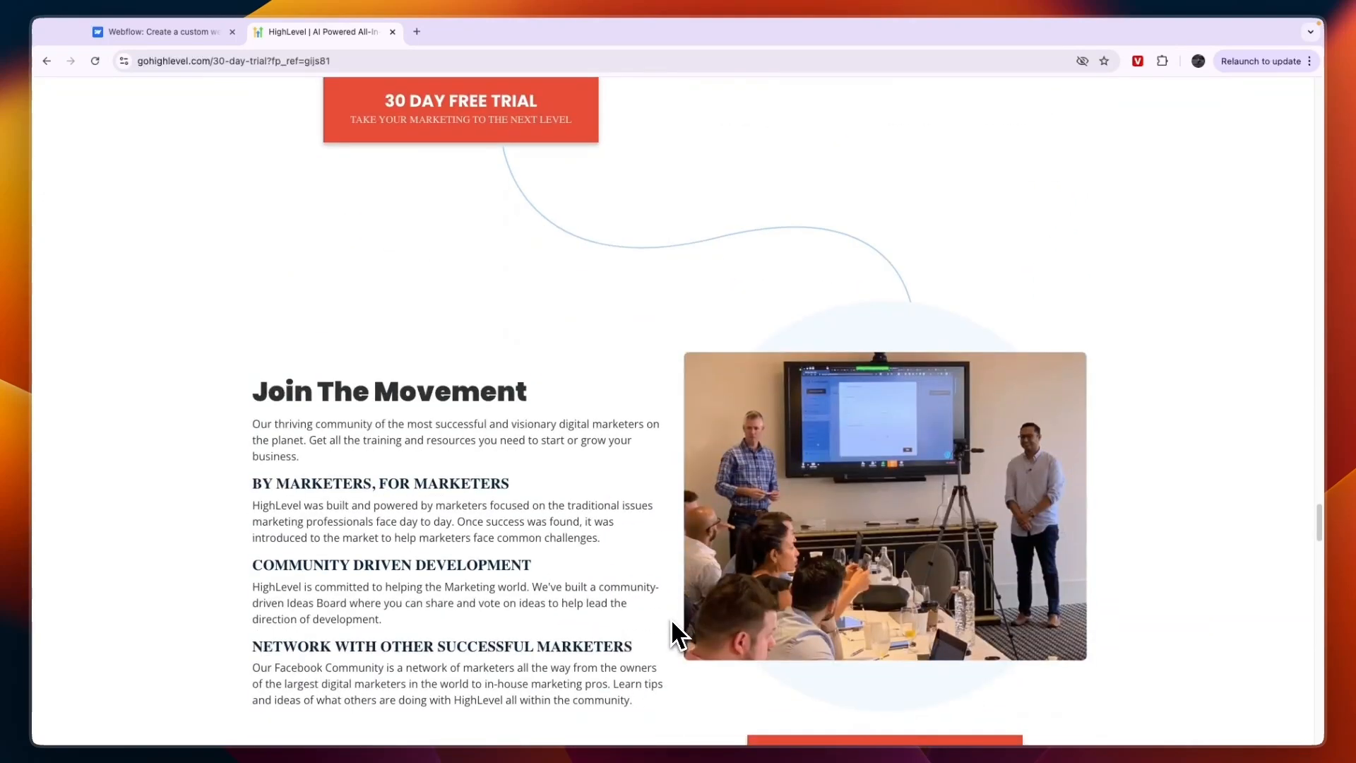
pyautogui.scroll(-3)
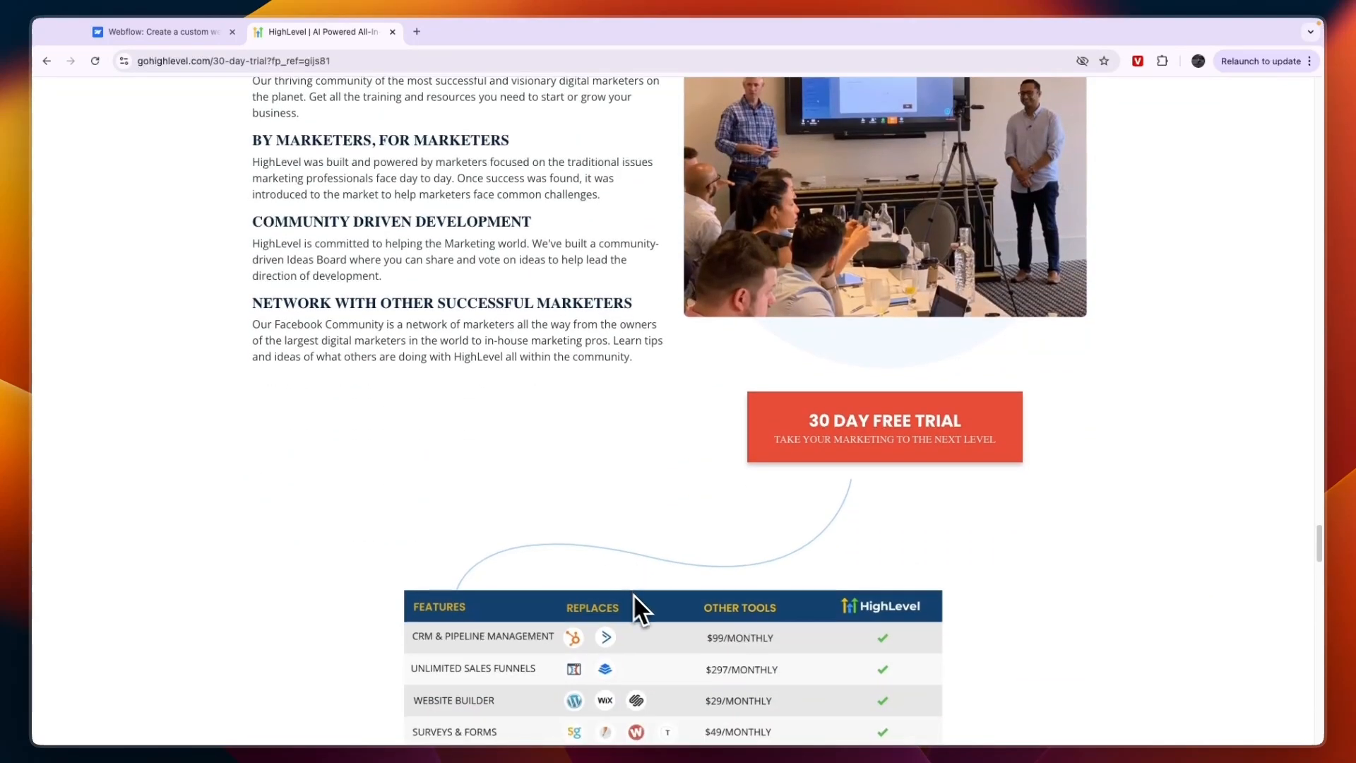
pyautogui.scroll(-3)
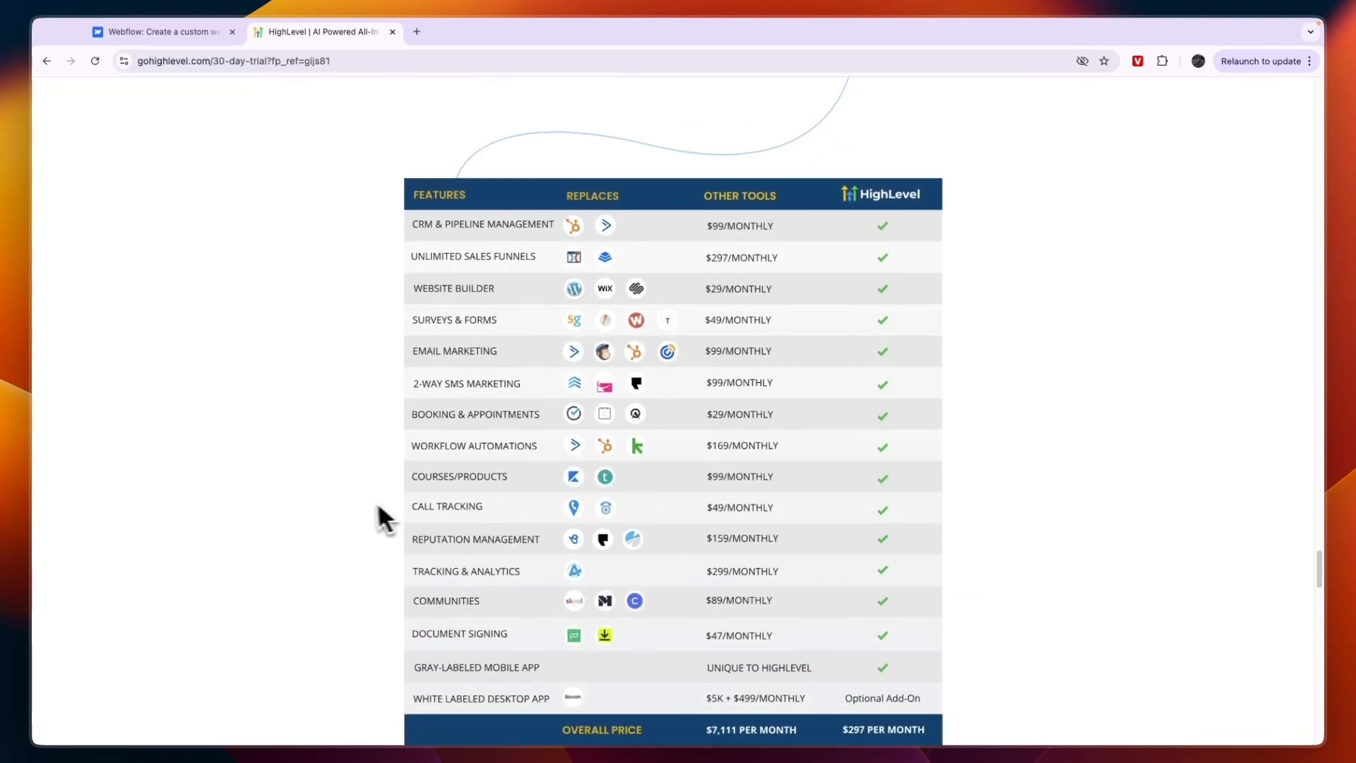
pyautogui.moveTo(347, 471)
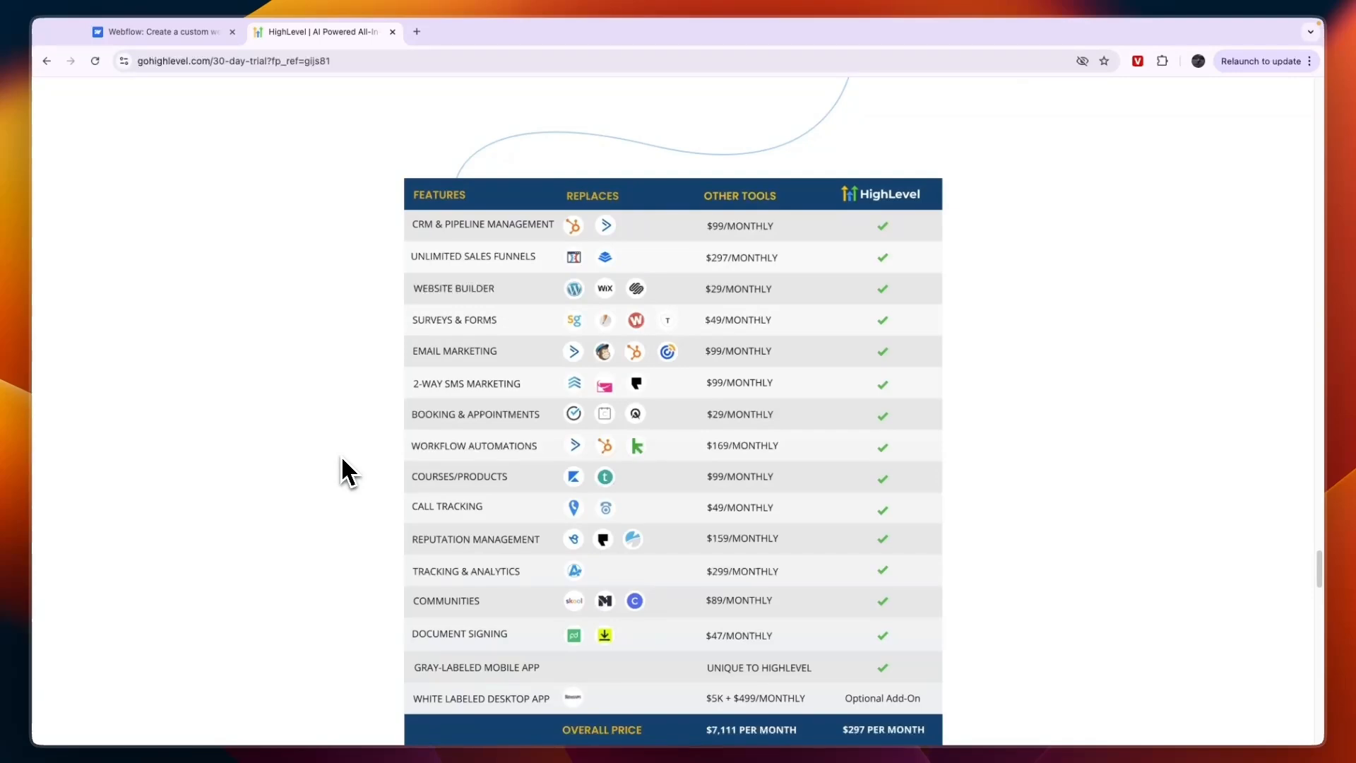
# - Scroll the Webflow homepage to the top, then HighLevel's page back to its top banner
pyautogui.click(163, 32)
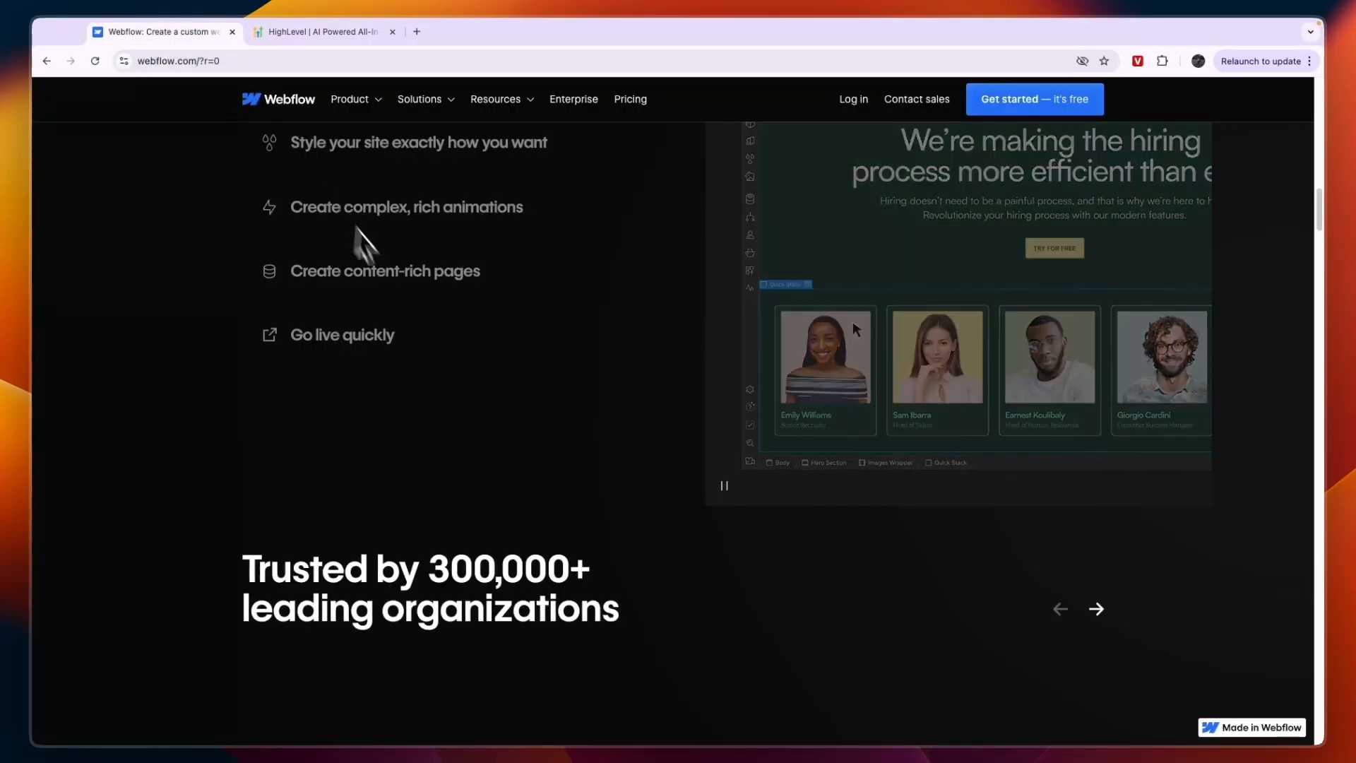
pyautogui.scroll(3)
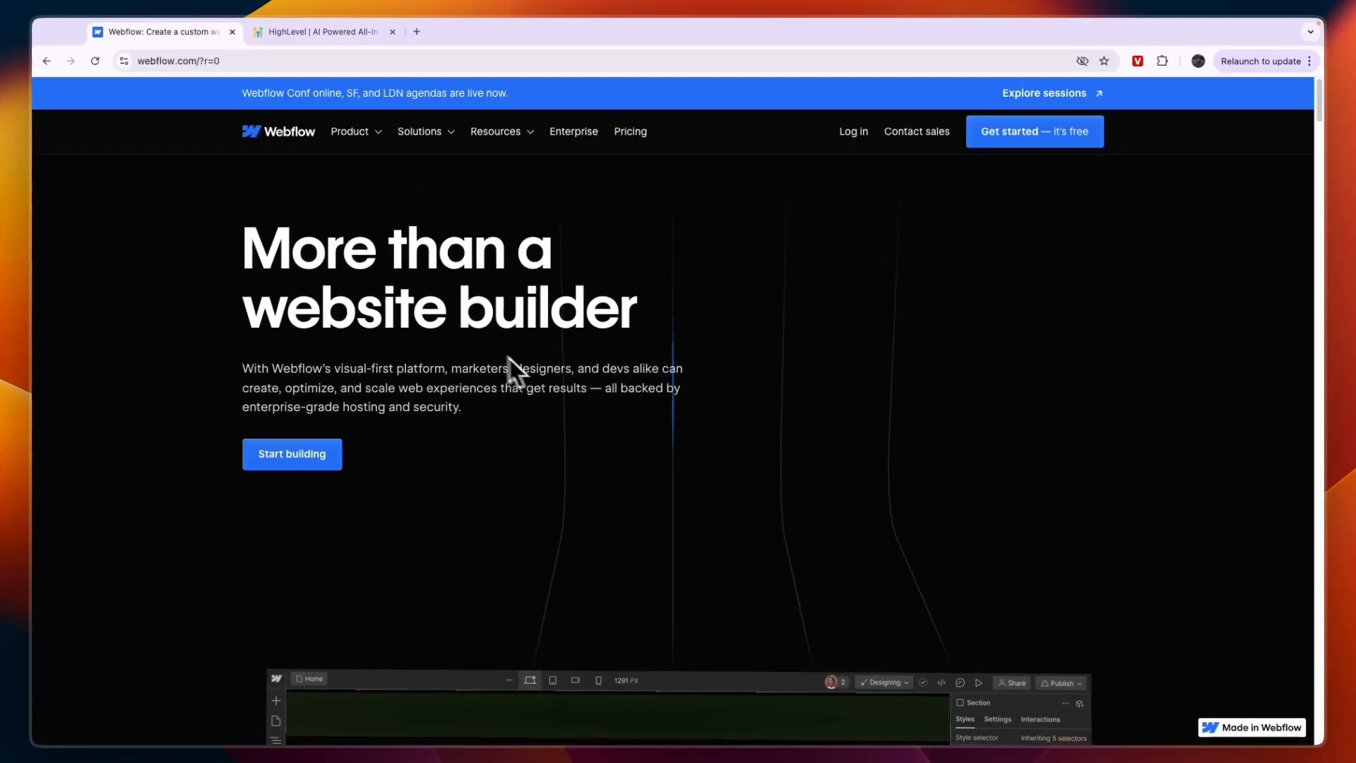
pyautogui.click(319, 36)
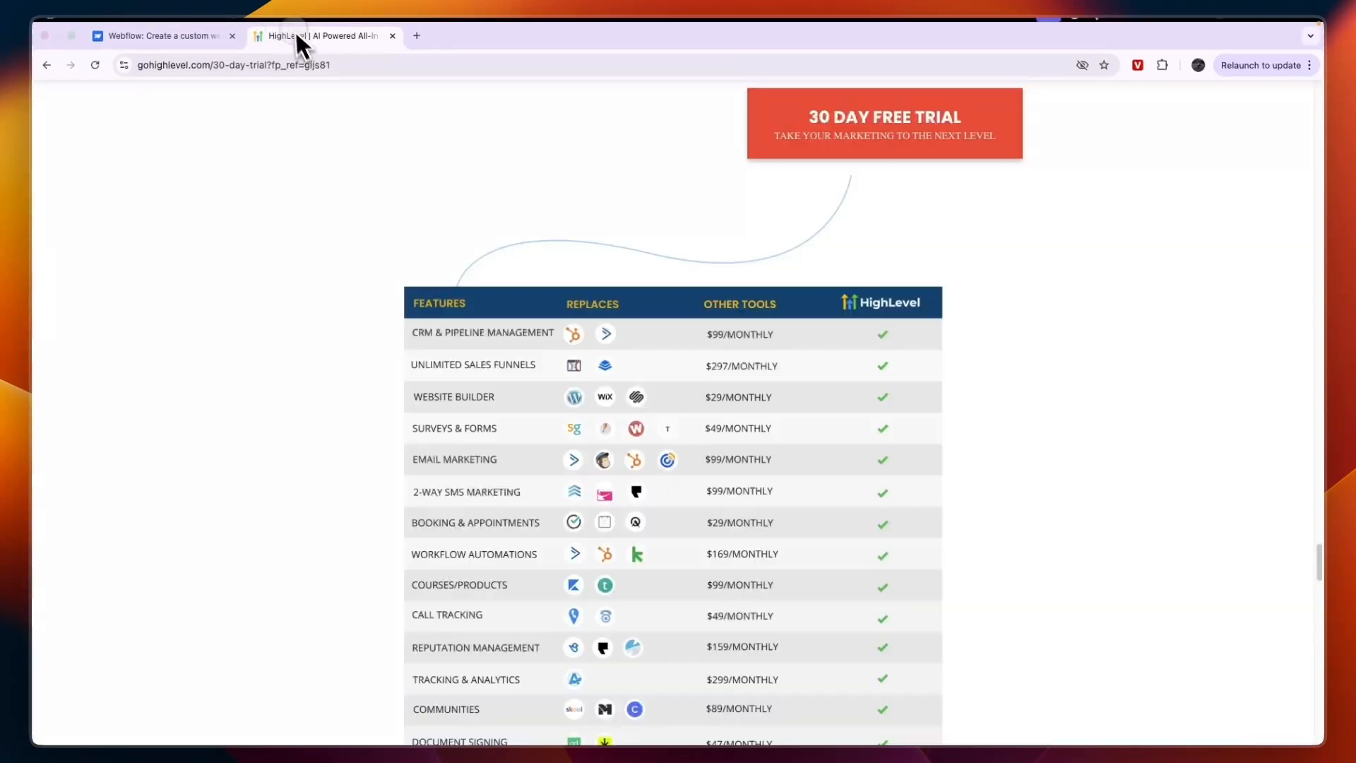
pyautogui.scroll(-3)
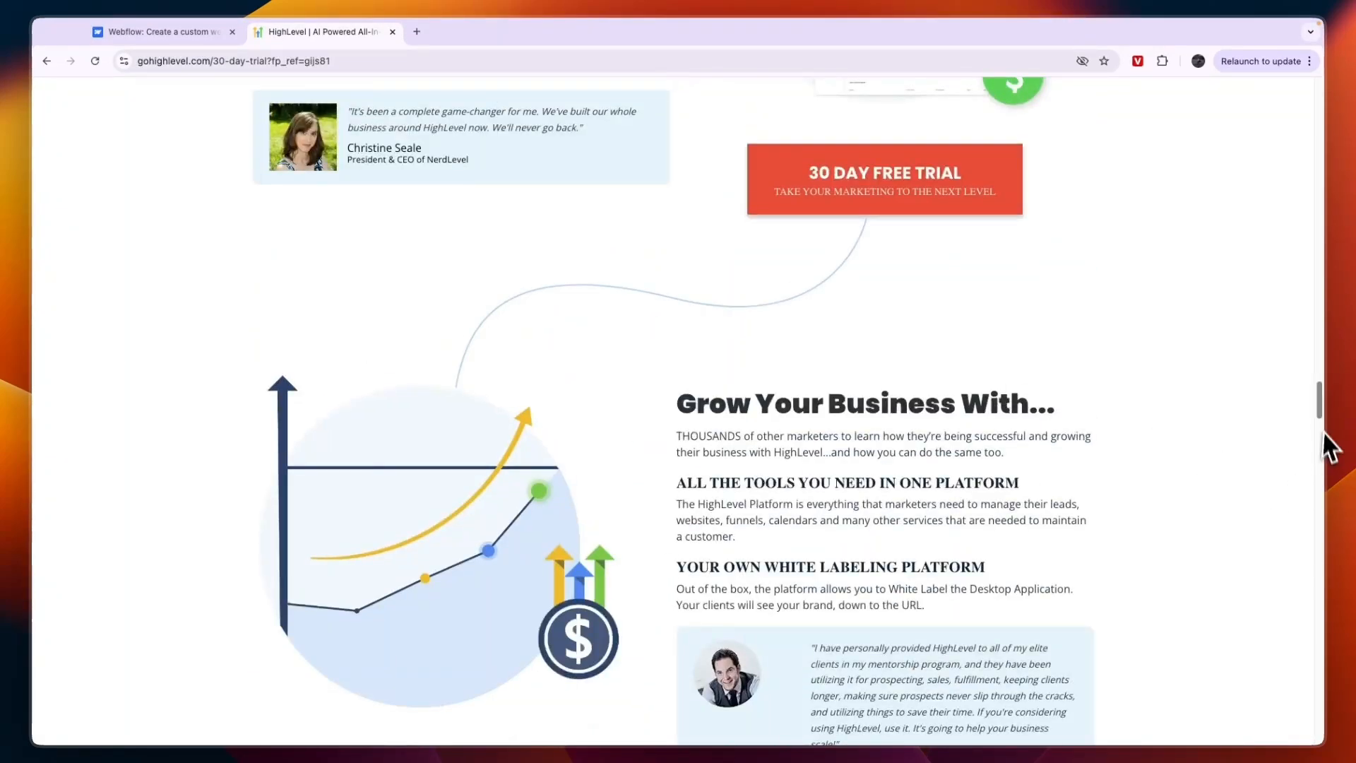
pyautogui.scroll(3)
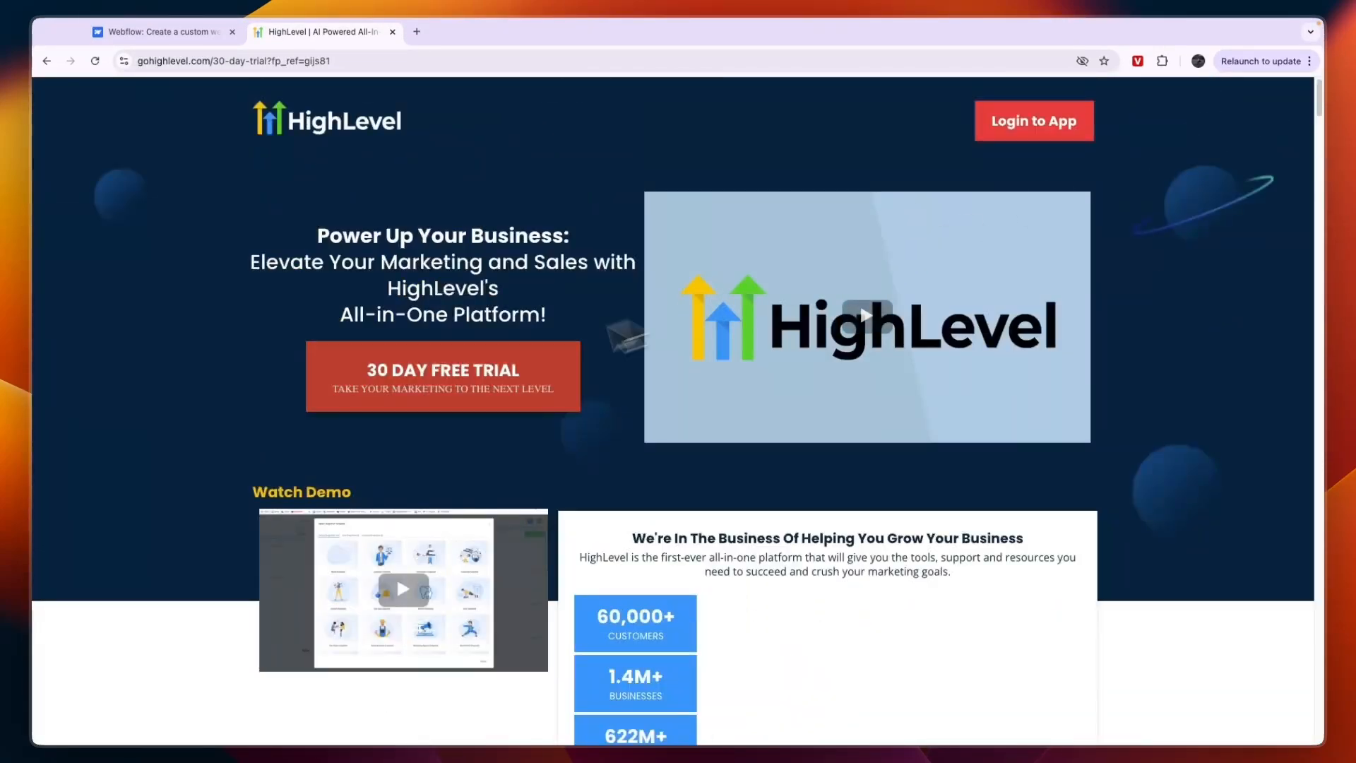
# - Use the hero's 30 DAY FREE TRIAL button to bring up the Step 1 sign-up popup
pyautogui.click(442, 375)
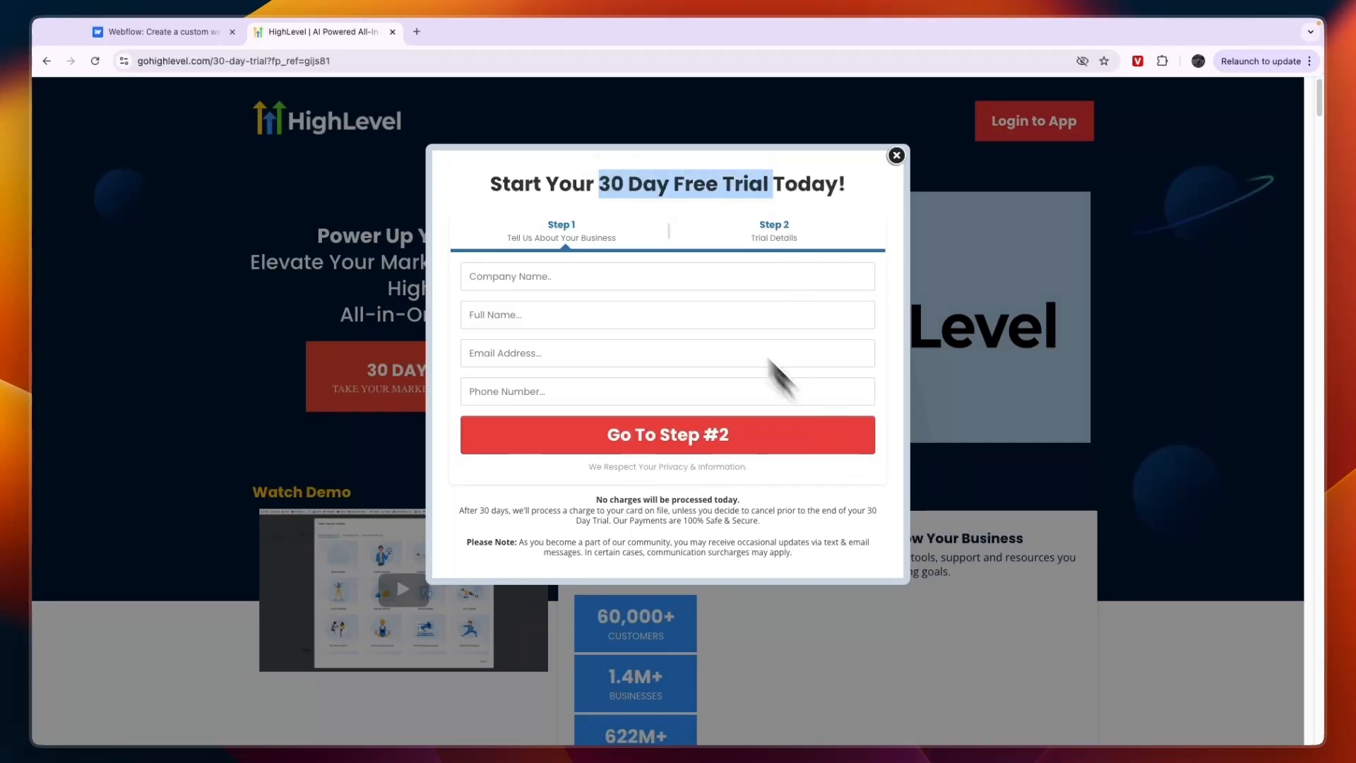
pyautogui.moveTo(735, 245)
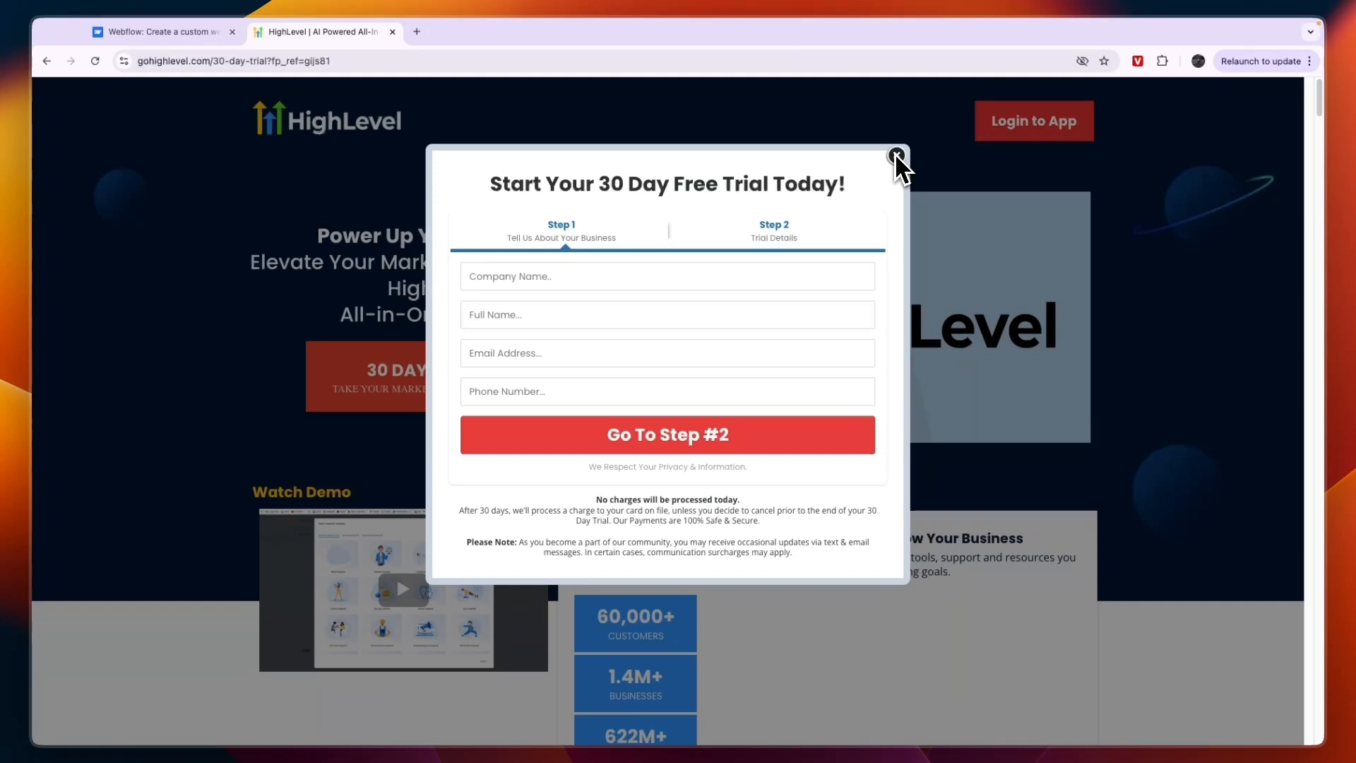
# - Dismiss the HighLevel trial popup and switch to the Webflow tab
pyautogui.click(160, 32)
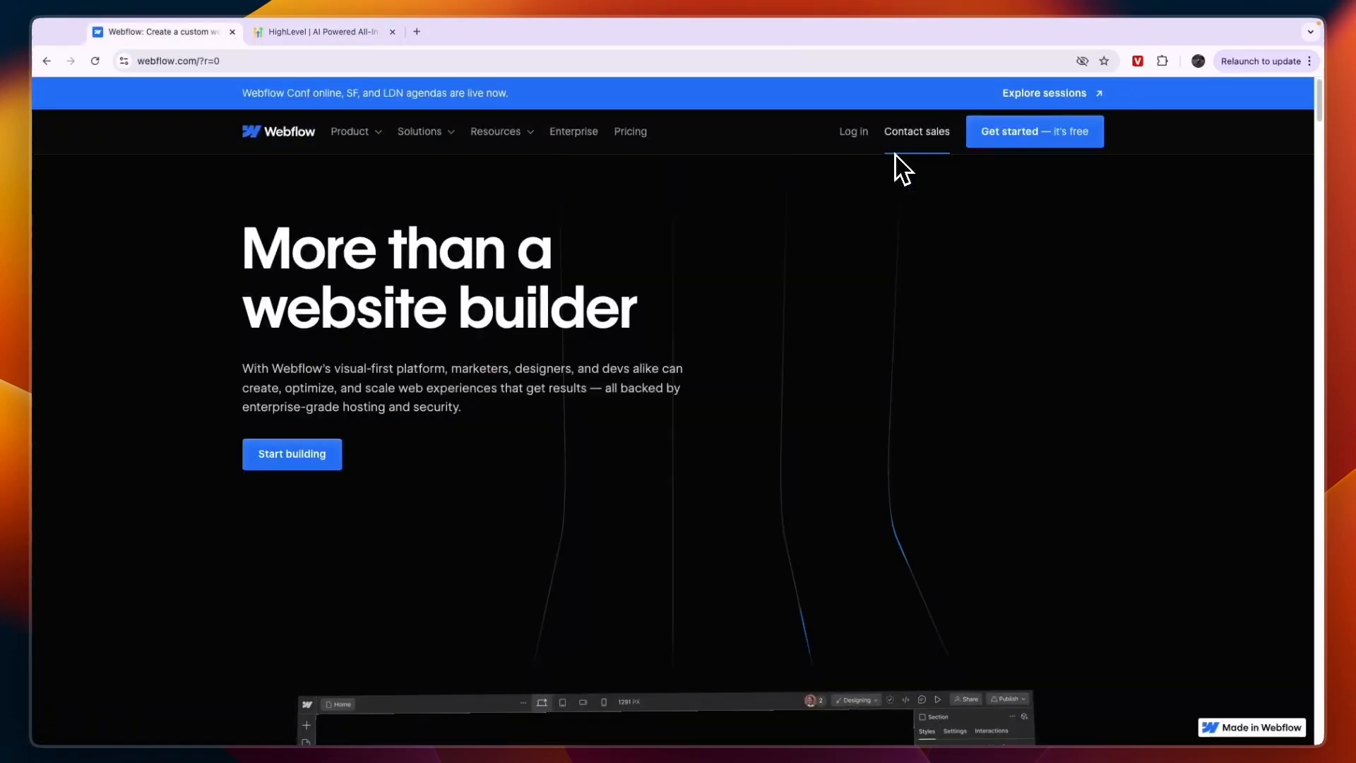